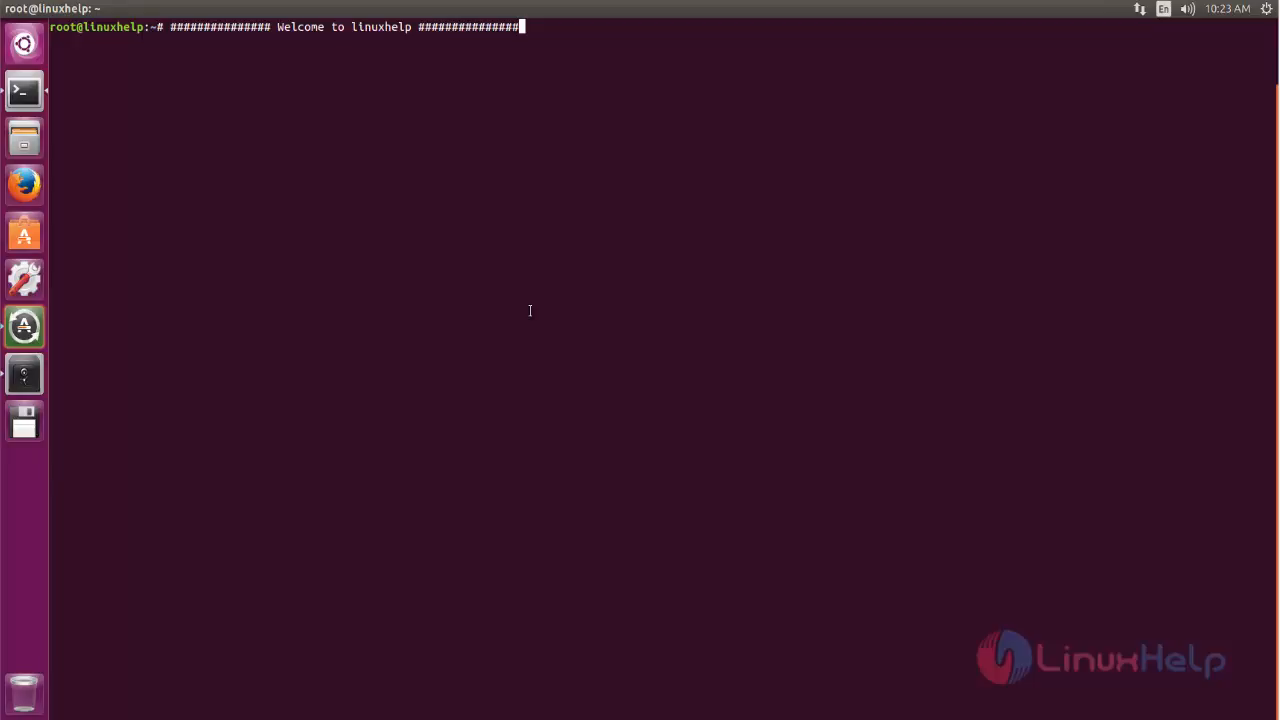
{"action": "mouse_move", "coordinate": [668, 372]}
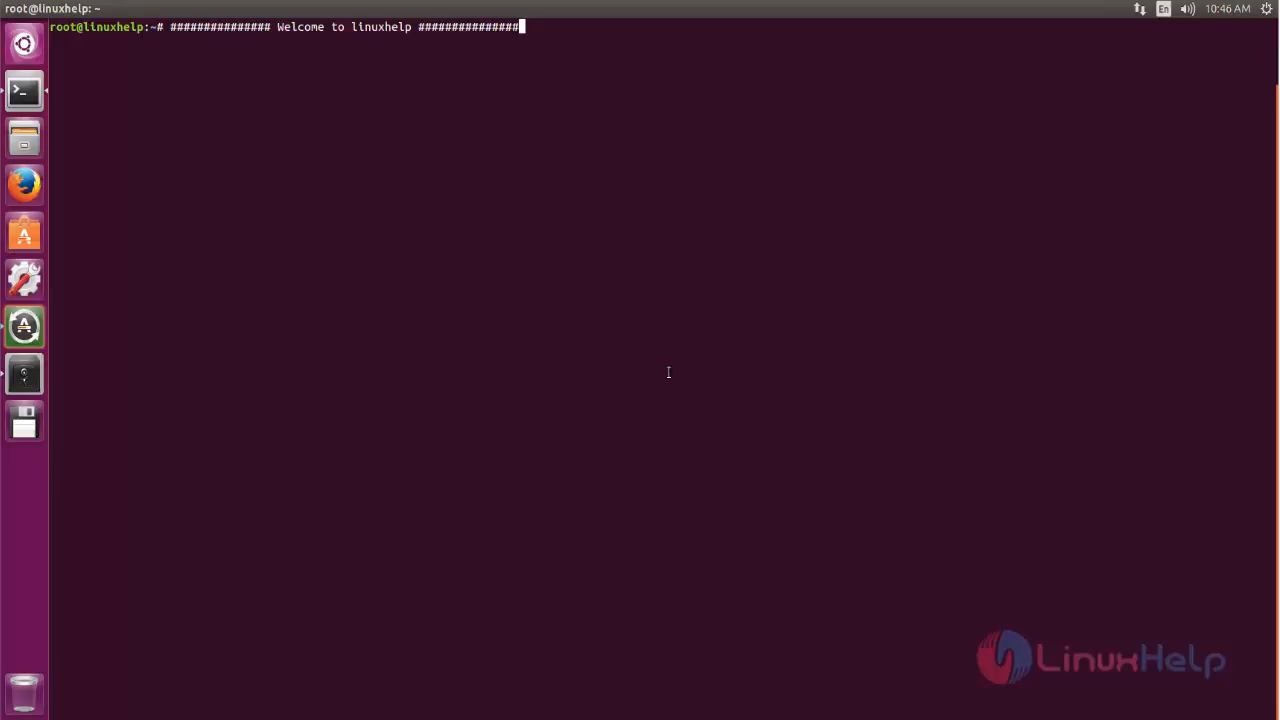
{"action": "mouse_move", "coordinate": [401, 274]}
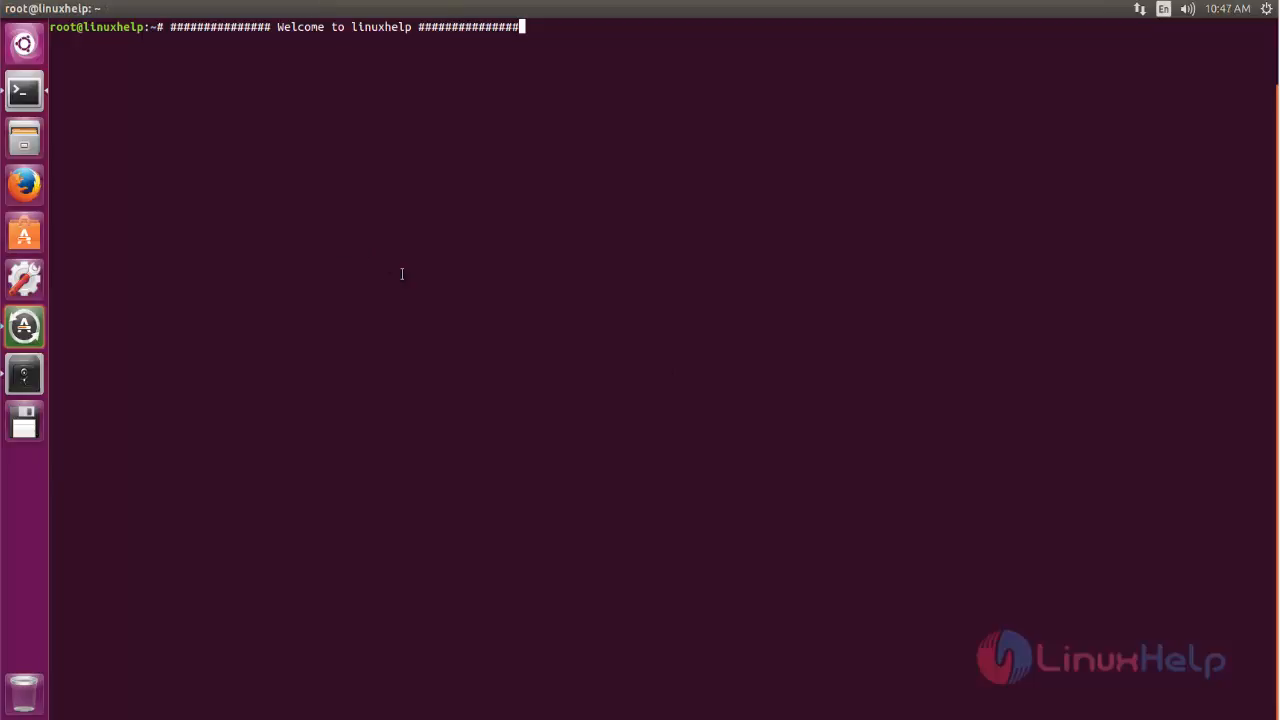
{"action": "mouse_move", "coordinate": [511, 392]}
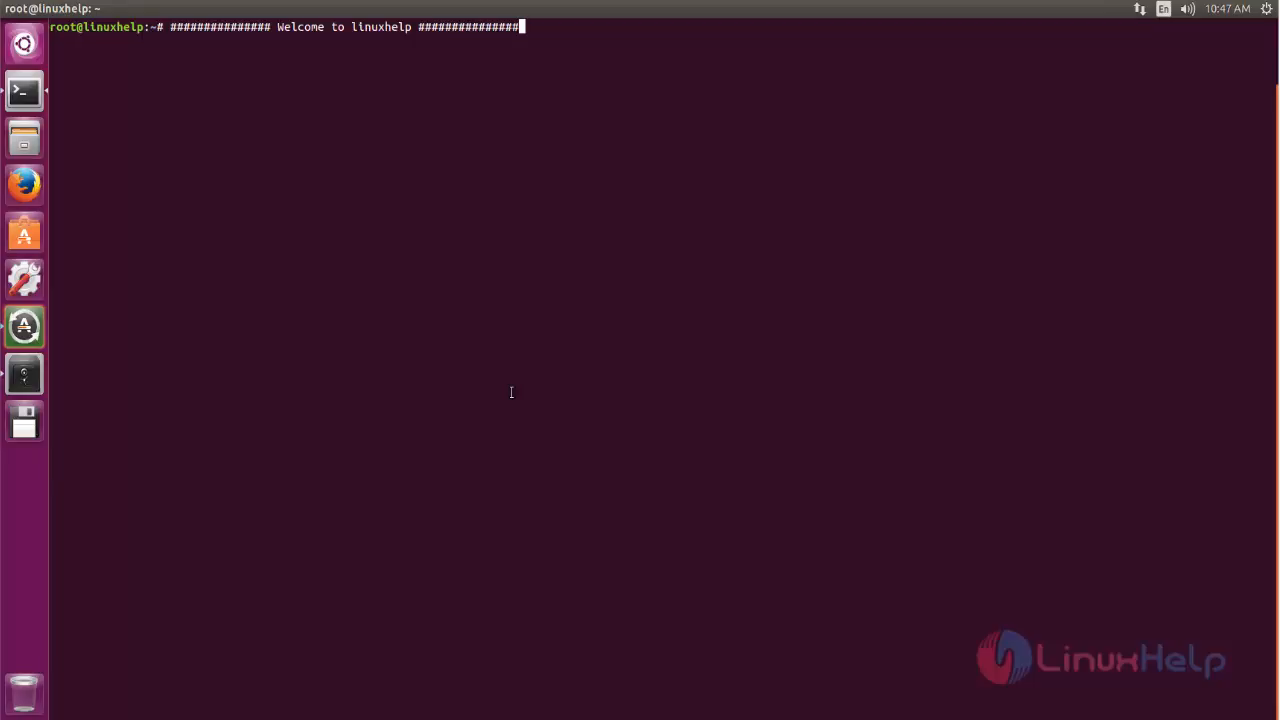
{"action": "mouse_move", "coordinate": [467, 349]}
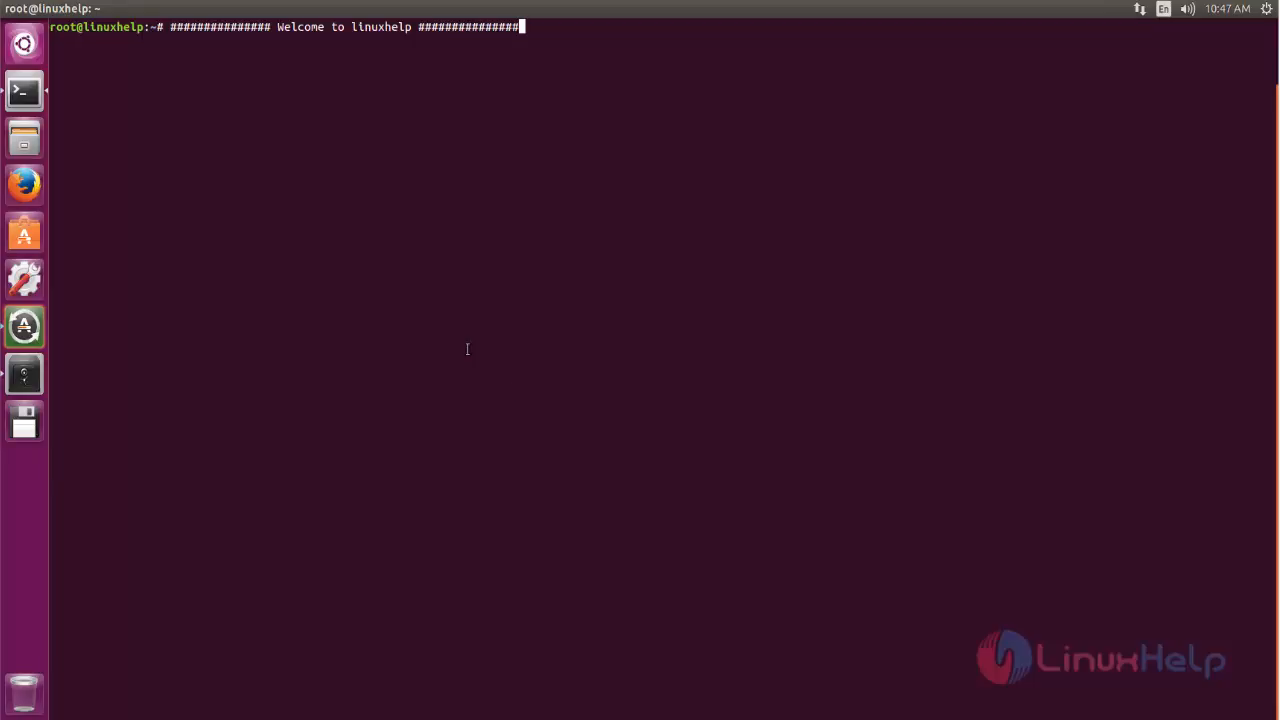
{"action": "mouse_move", "coordinate": [347, 235]}
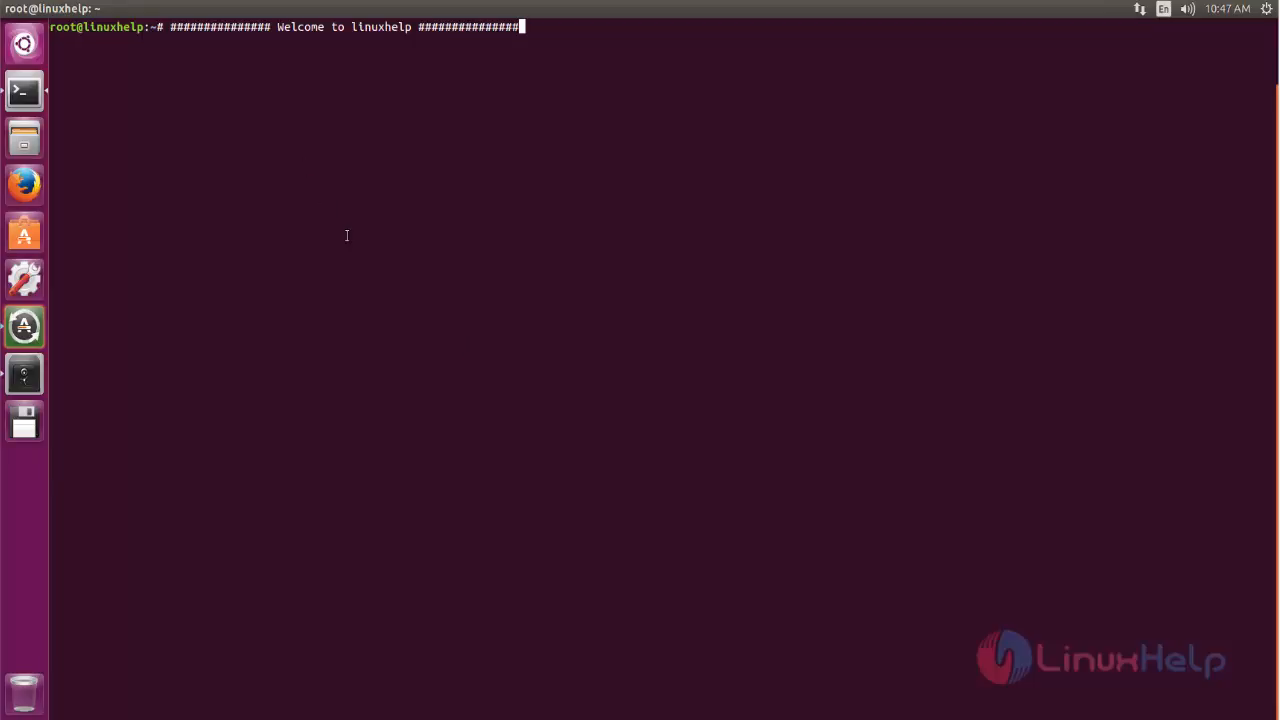
{"action": "mouse_move", "coordinate": [461, 314]}
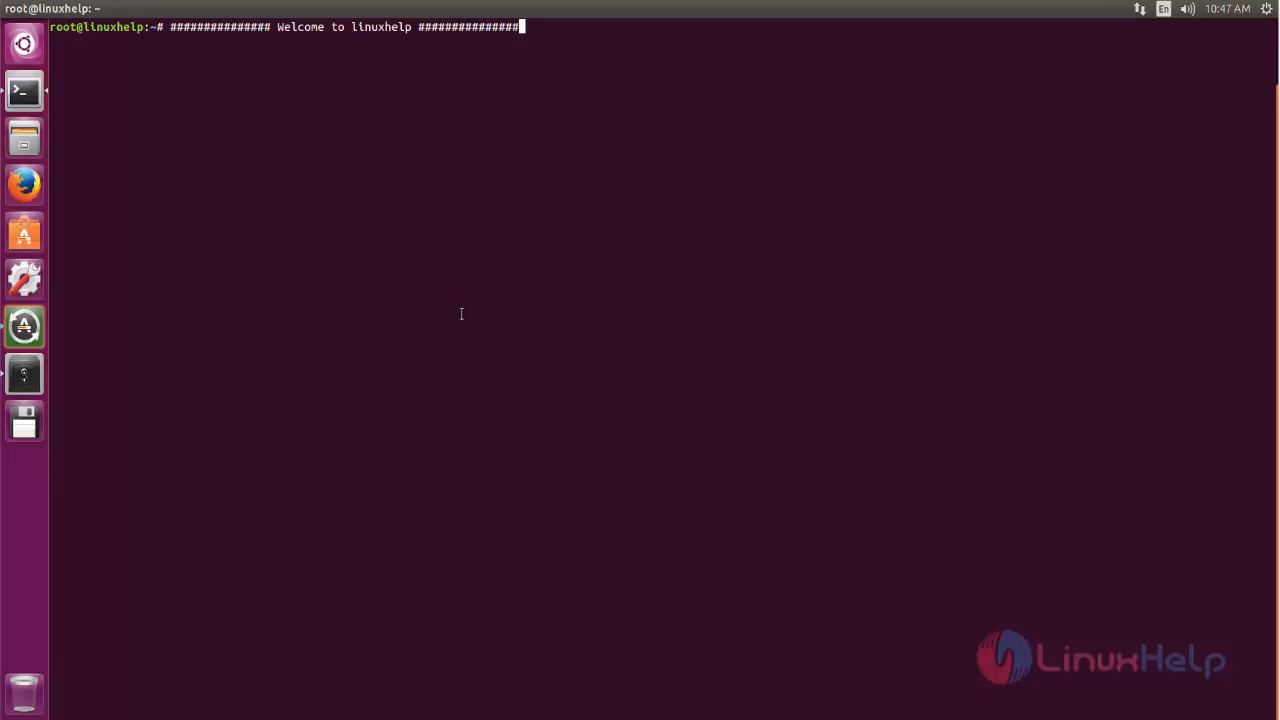
{"action": "mouse_move", "coordinate": [585, 364]}
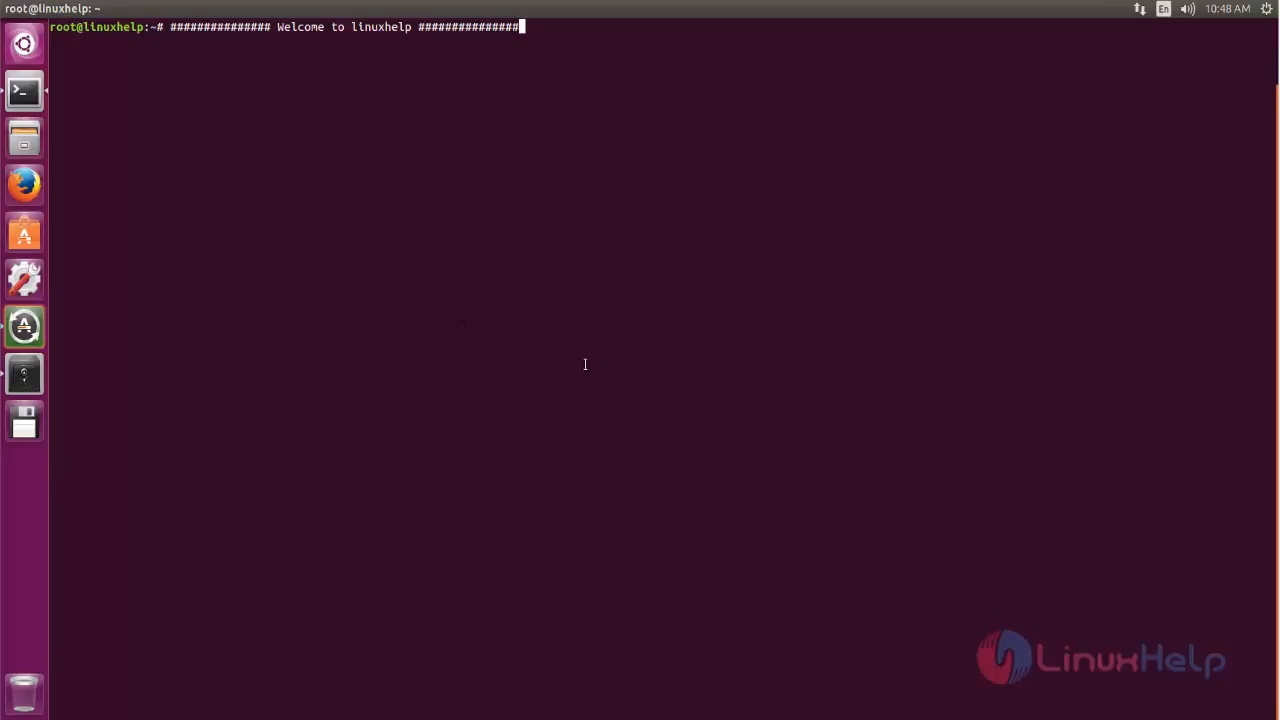
{"action": "mouse_move", "coordinate": [499, 330]}
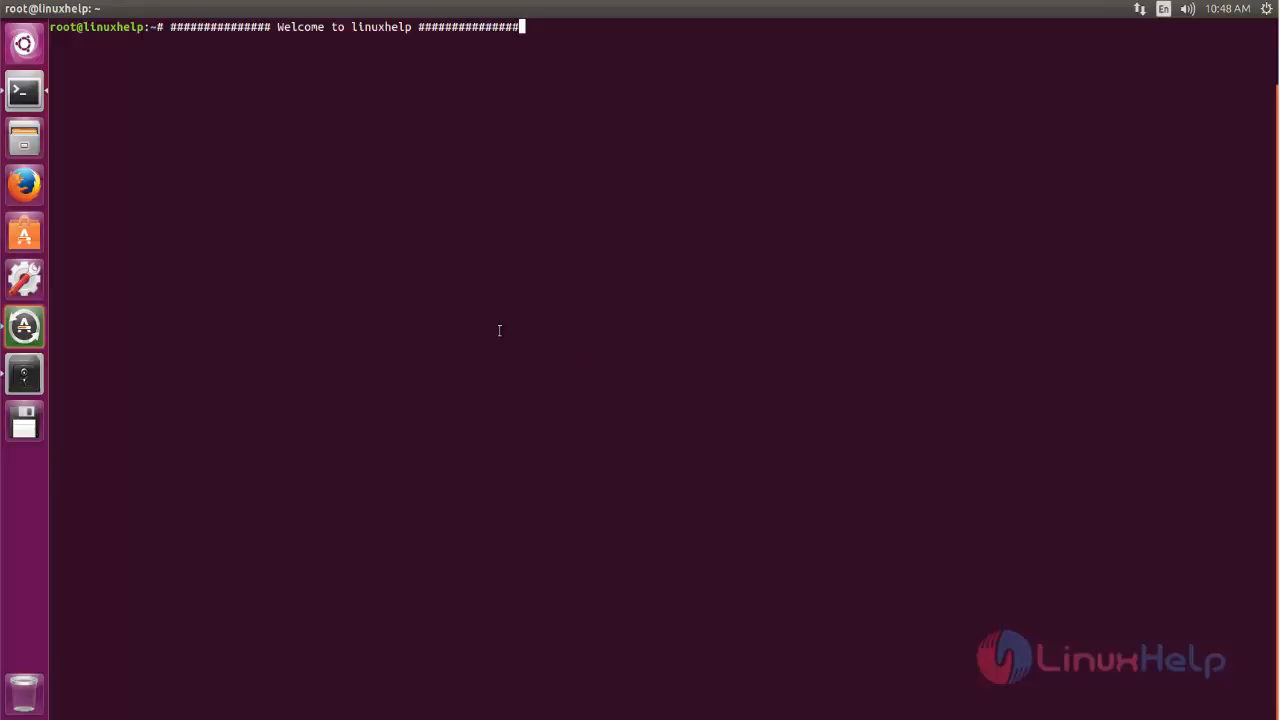
Step: Add the ppa:webupd8team/java repository and confirm so its signing key is imported
{"action": "key", "text": "Return"}
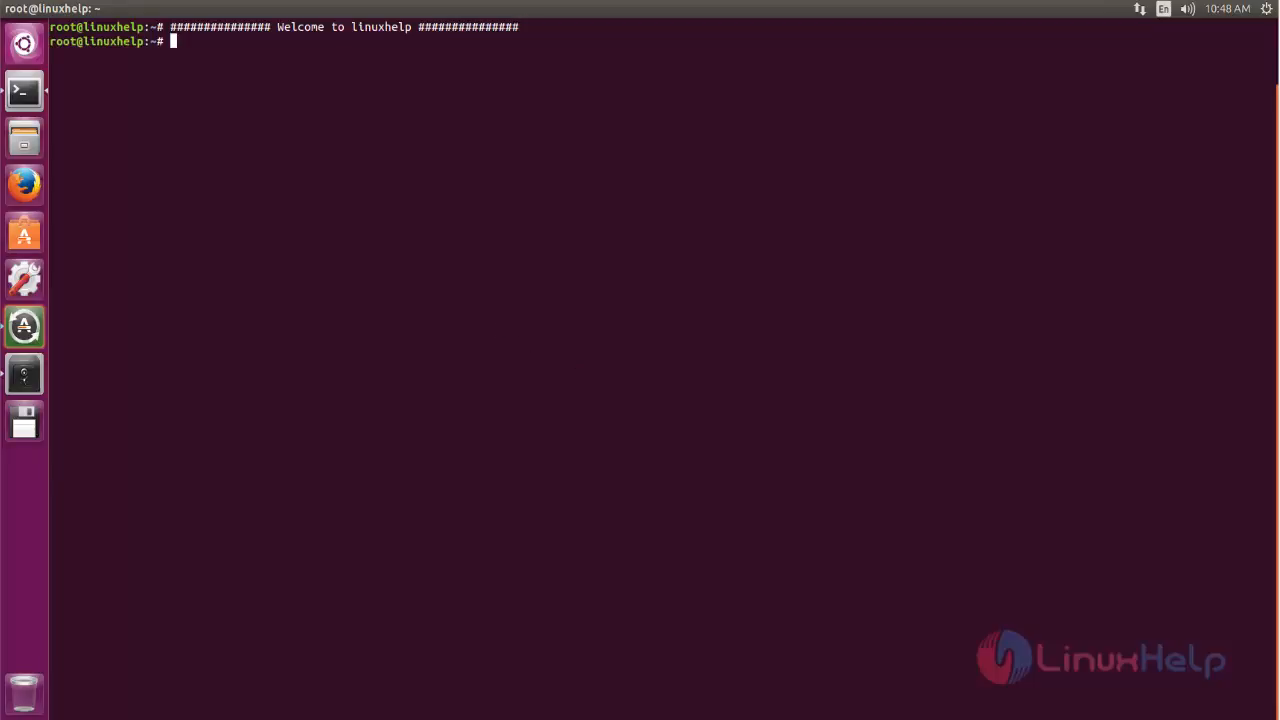
{"action": "mouse_move", "coordinate": [315, 266]}
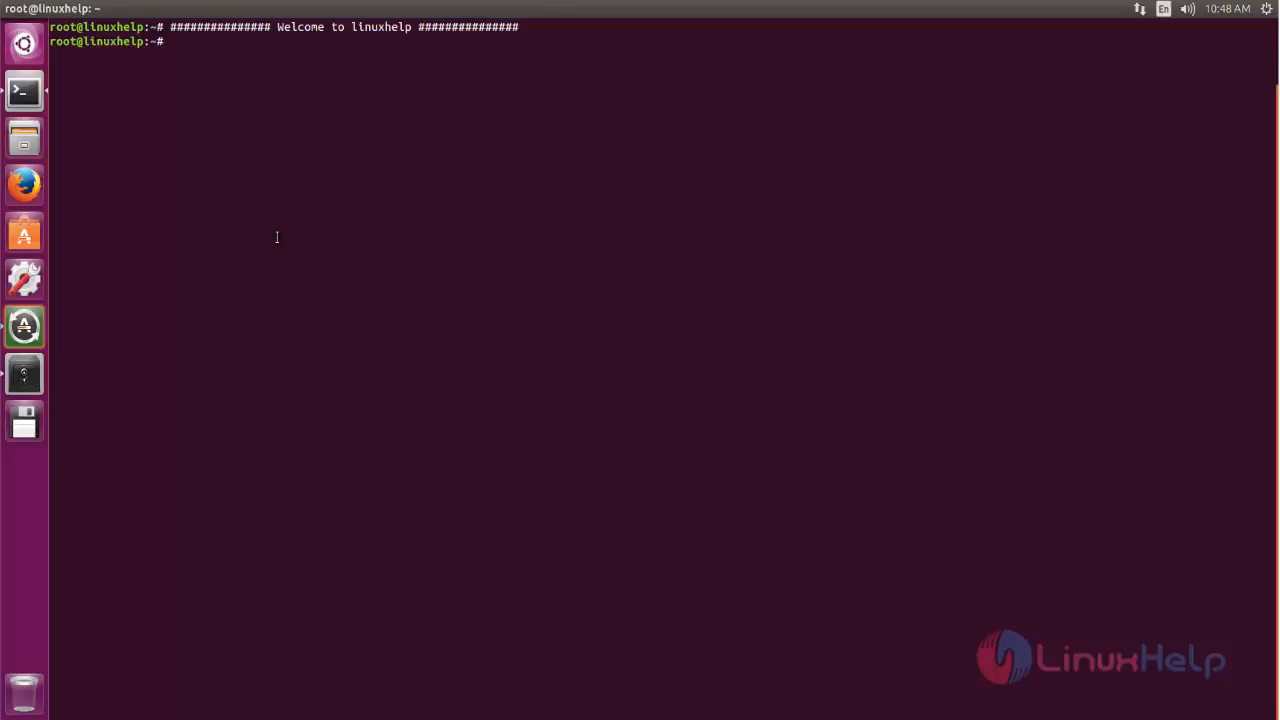
{"action": "type", "text": "add-apt-repository ppa:webupd8team/java"}
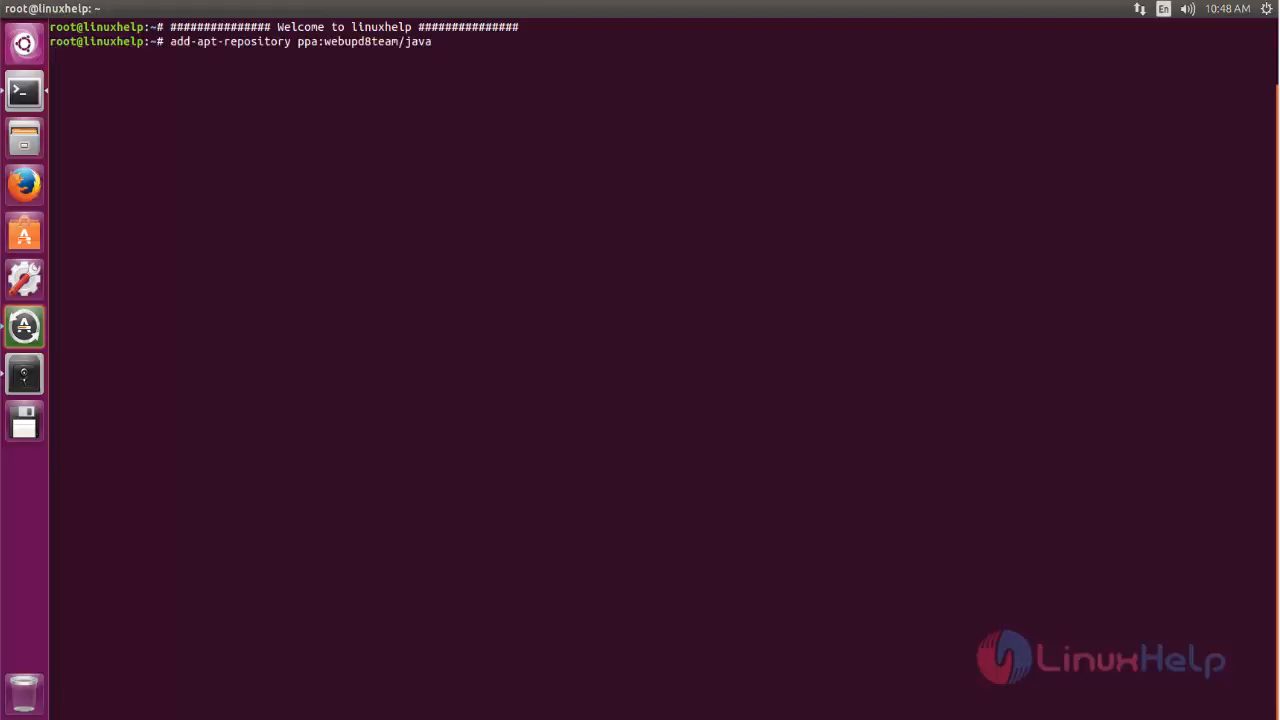
{"action": "key", "text": "Return"}
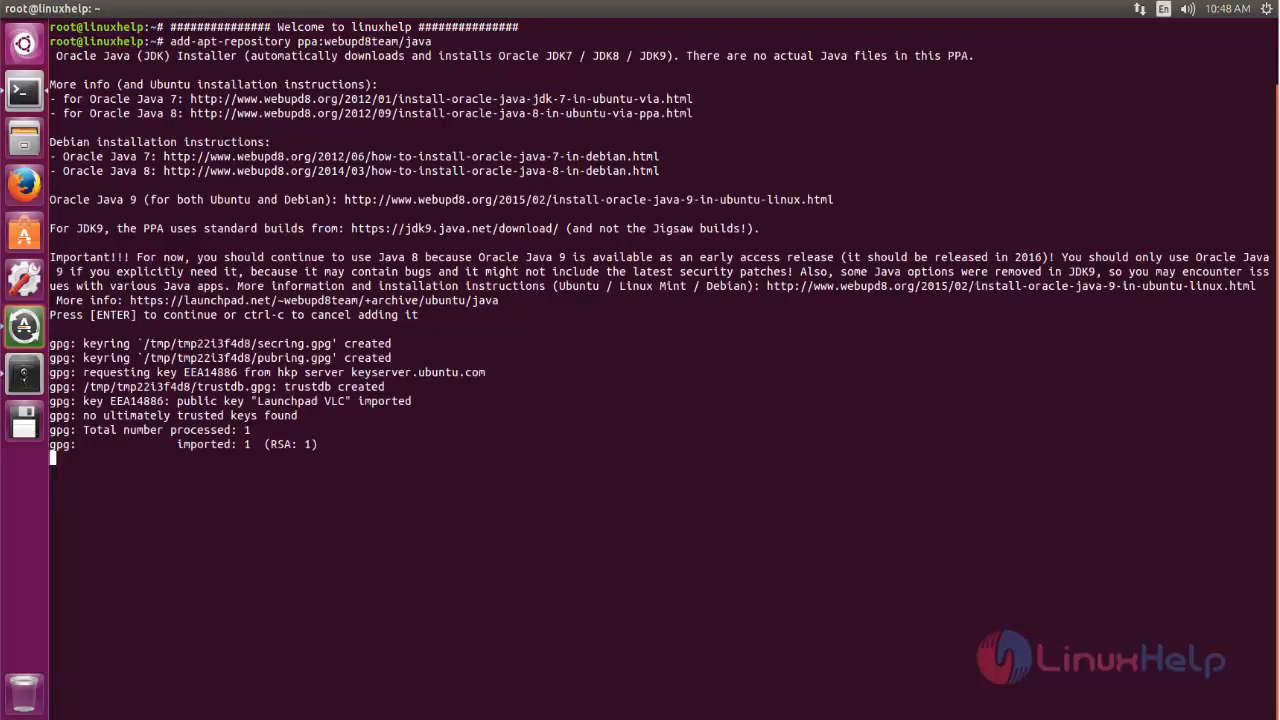
{"action": "key", "text": "Return"}
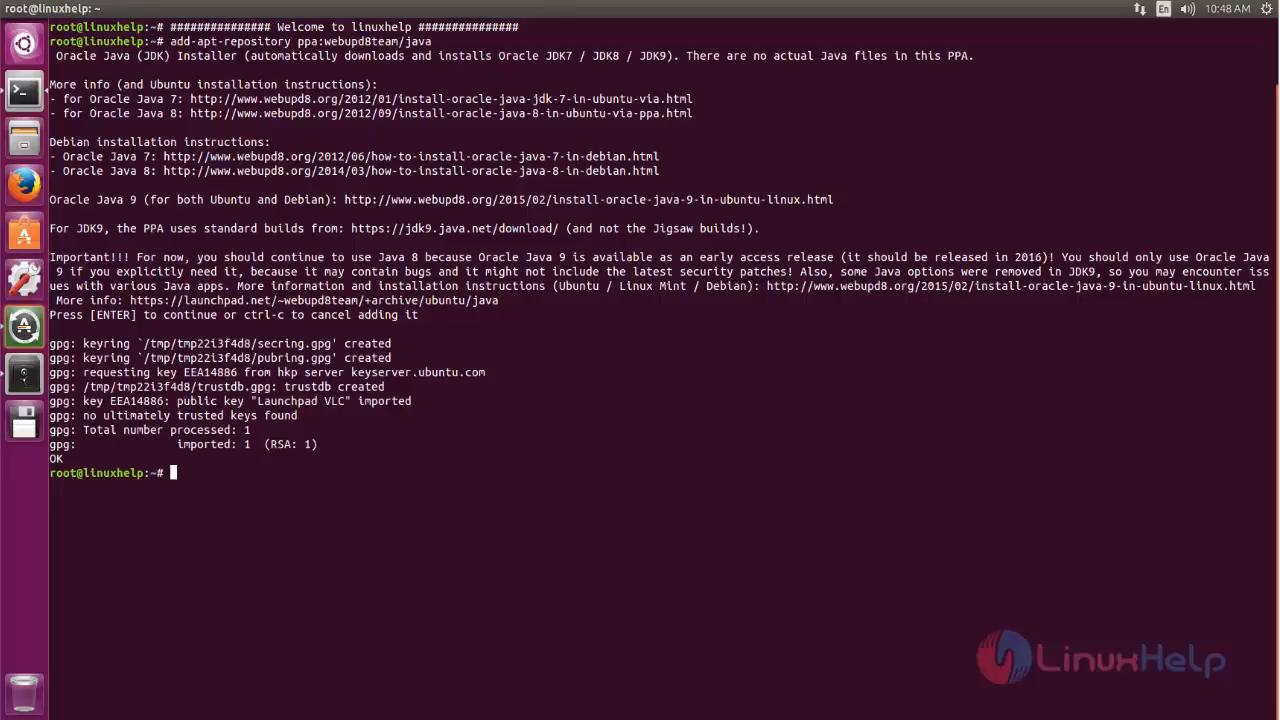
Step: Run apt-get update to refresh package lists, fetching 1,917 kB of indexes
{"action": "type", "text": "apt-get"}
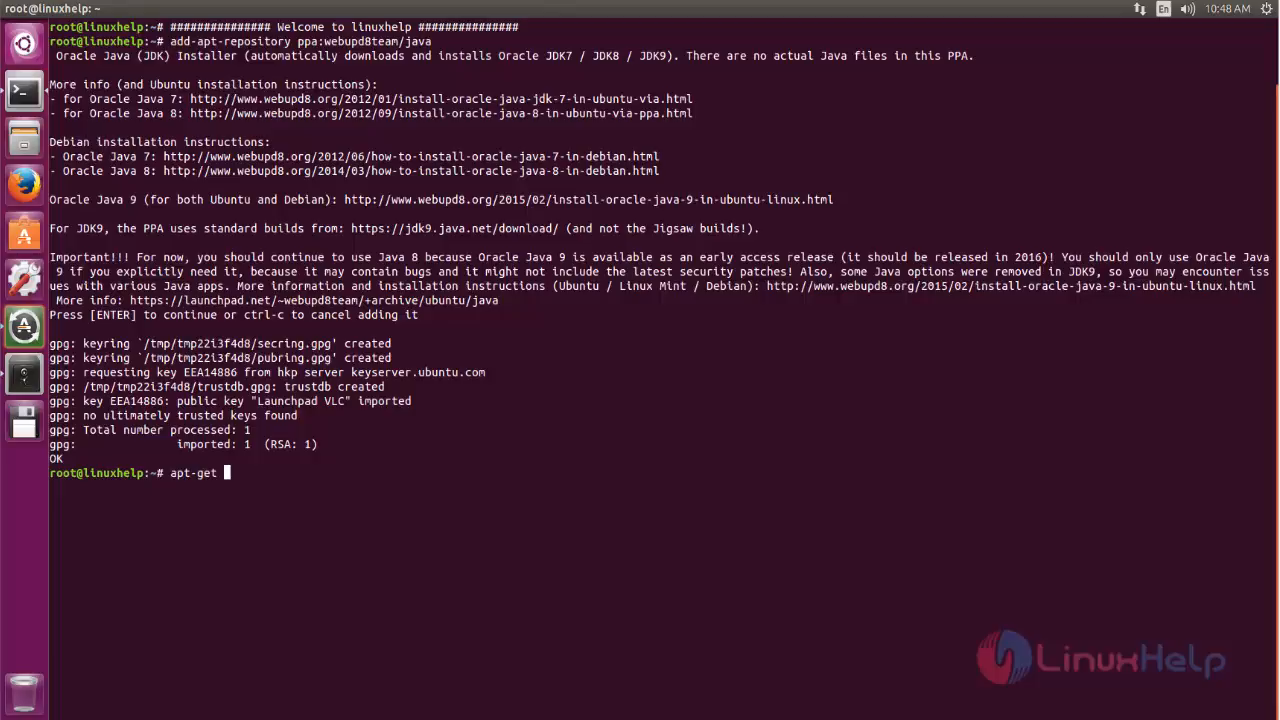
{"action": "type", "text": "up"}
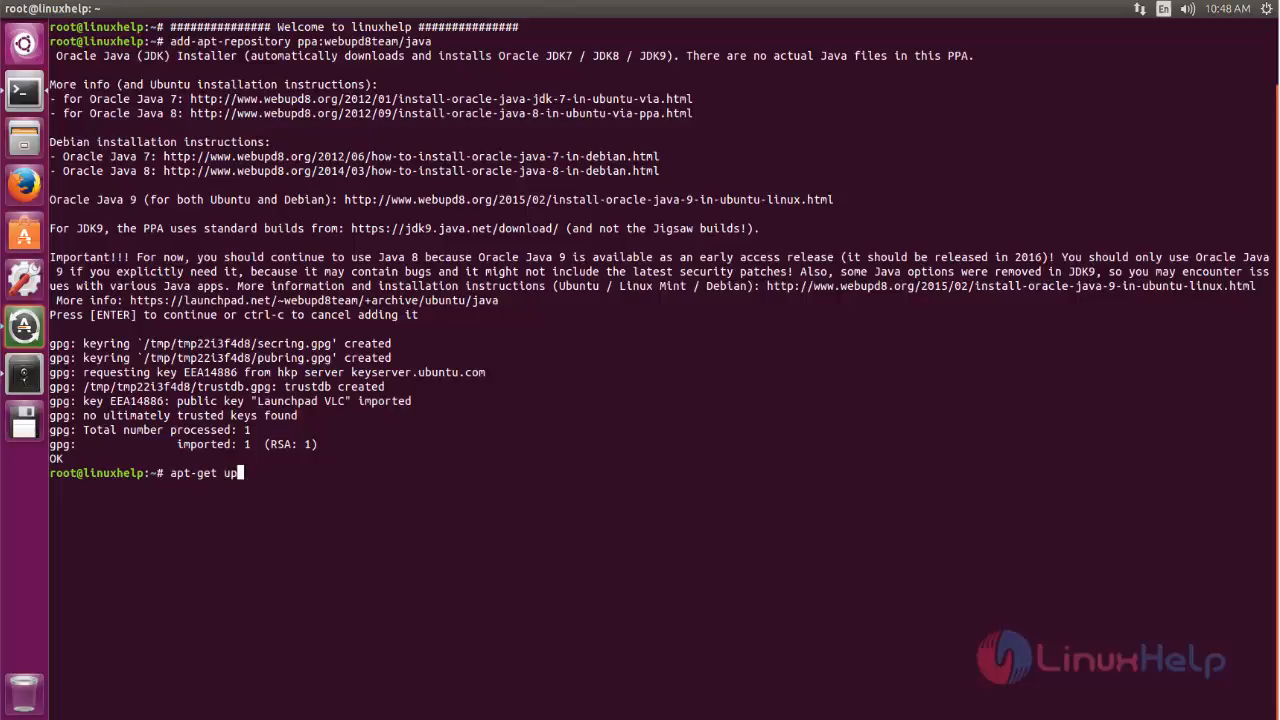
{"action": "type", "text": "date"}
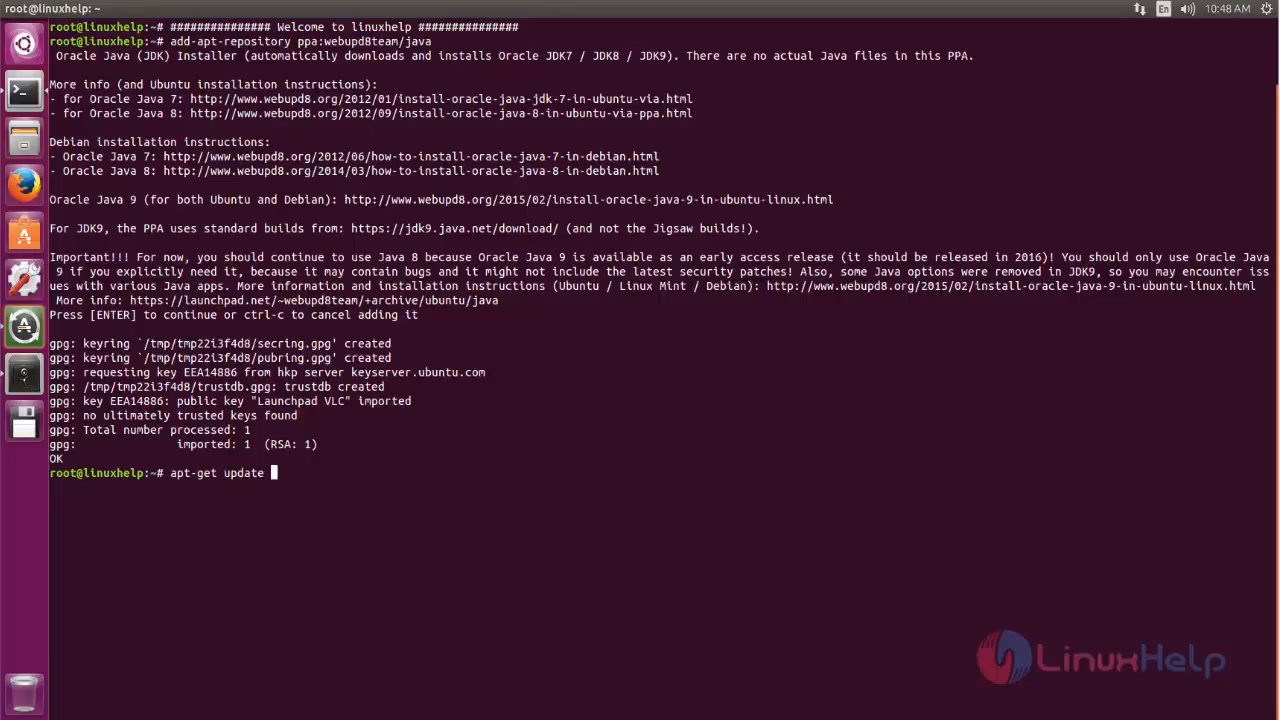
{"action": "key", "text": "Return"}
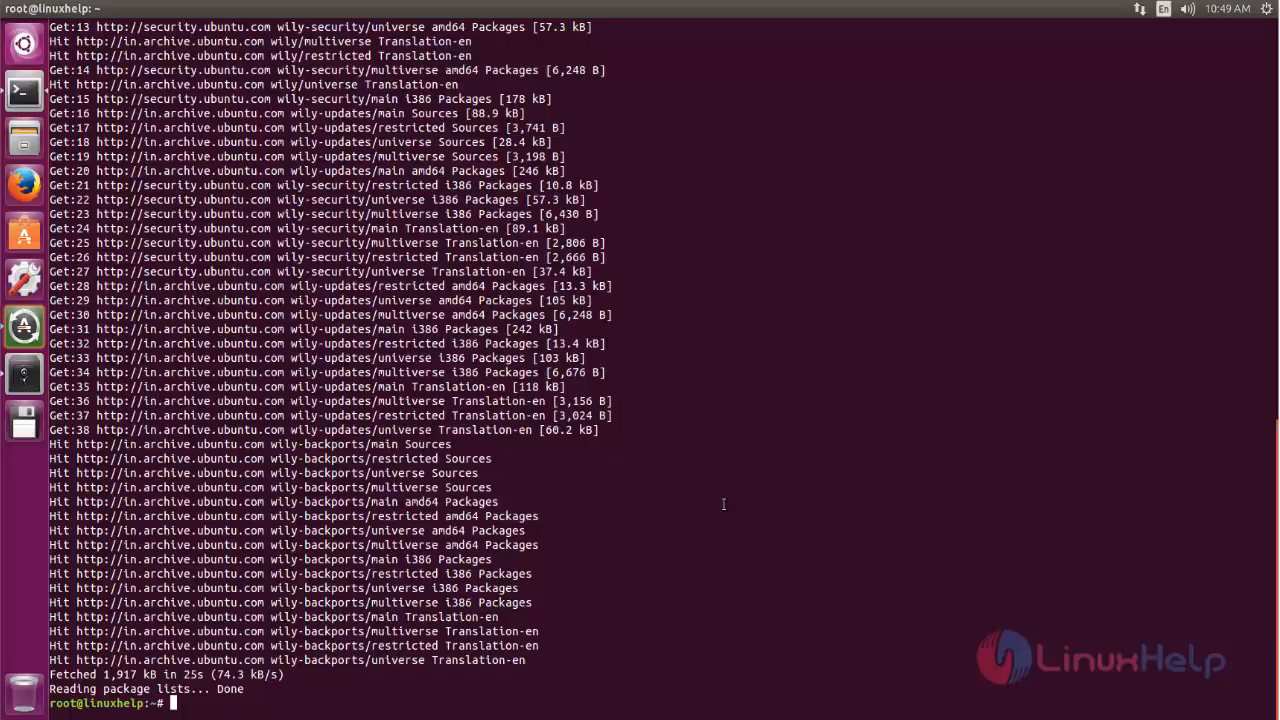
Step: Install oracle-java8-set-default, accepting the Oracle license, to get JDK 8 and the browser plugin
{"action": "type", "text": "apt-get install oracle-java8-set-default -y"}
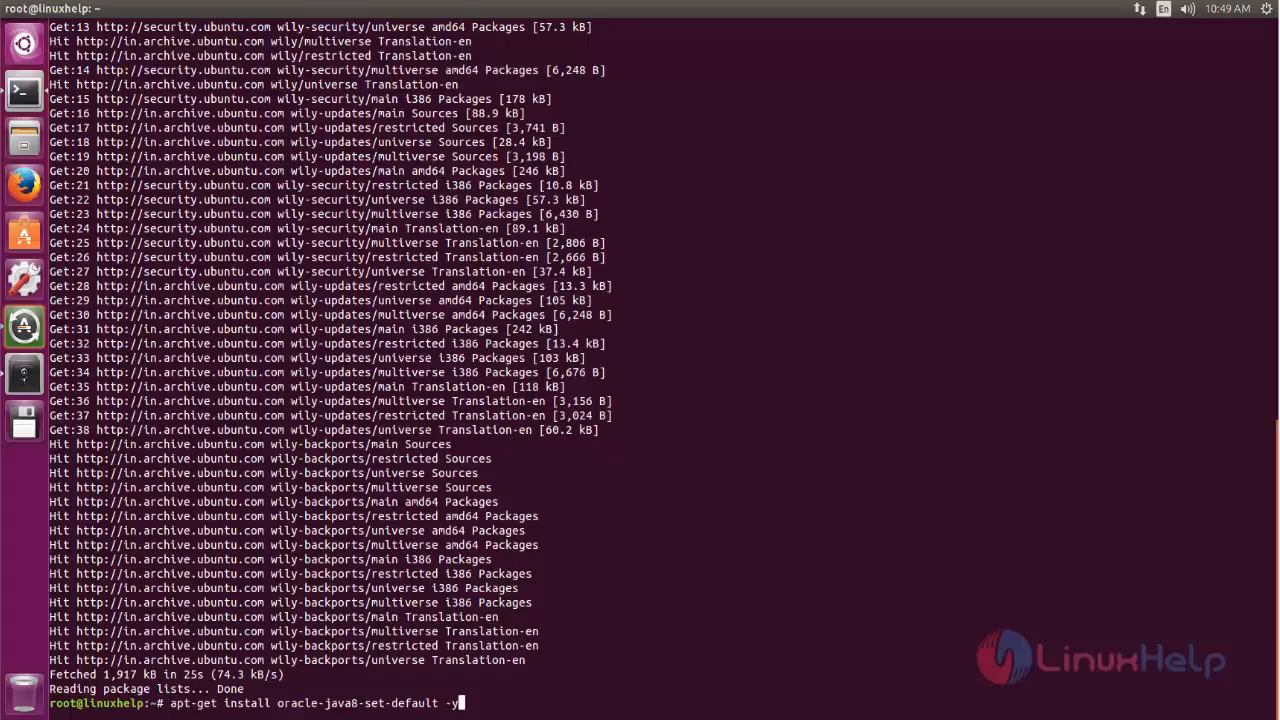
{"action": "key", "text": "Return"}
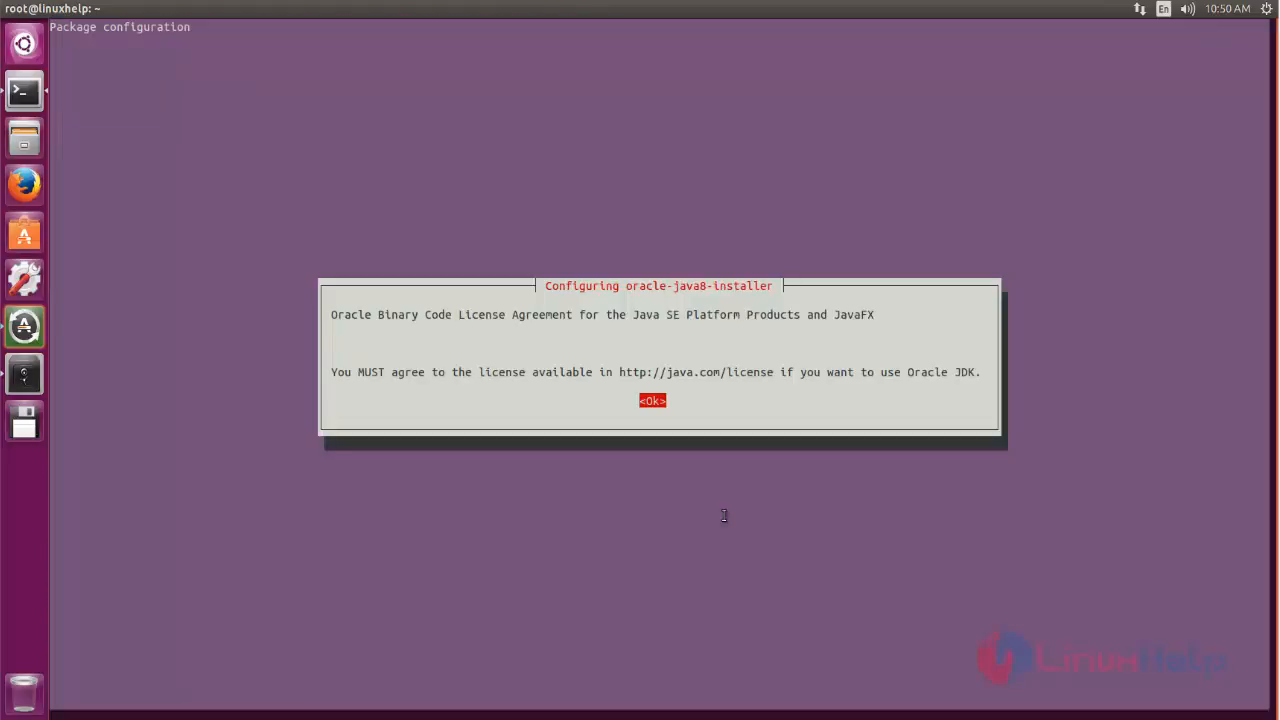
{"action": "left_click", "coordinate": [651, 400]}
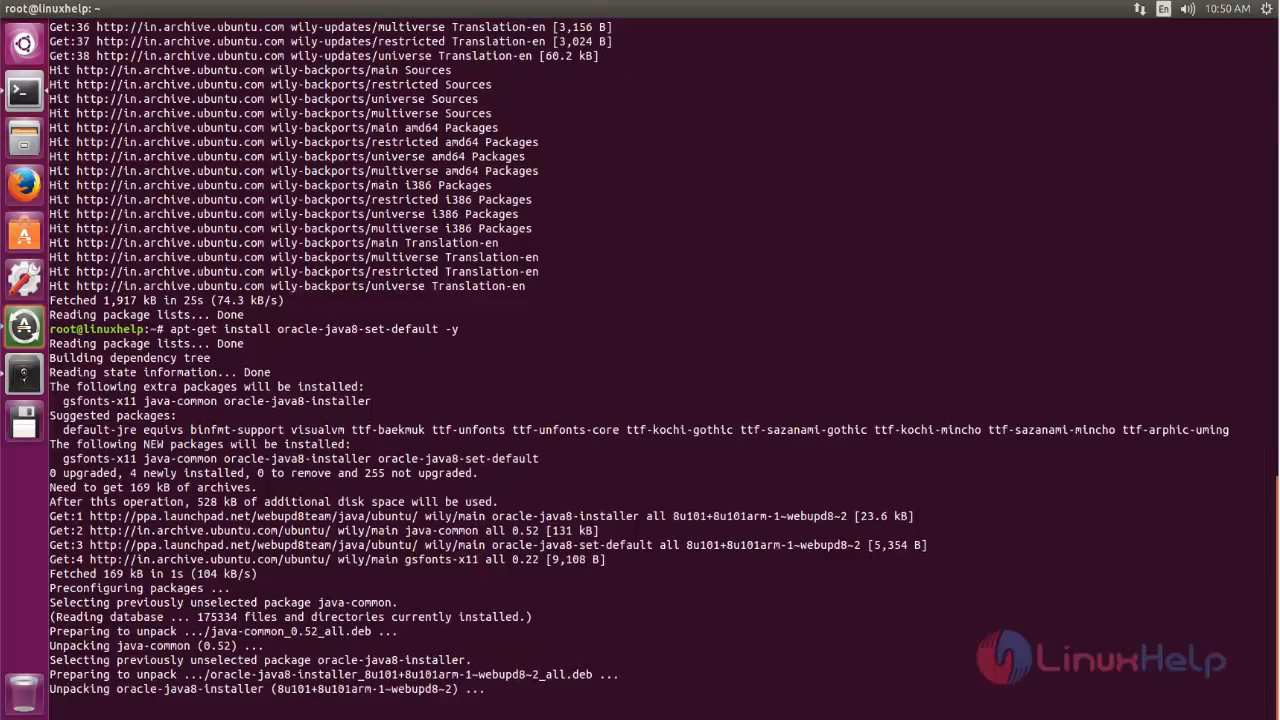
{"action": "scroll", "scroll_direction": "down", "scroll_amount": 3}
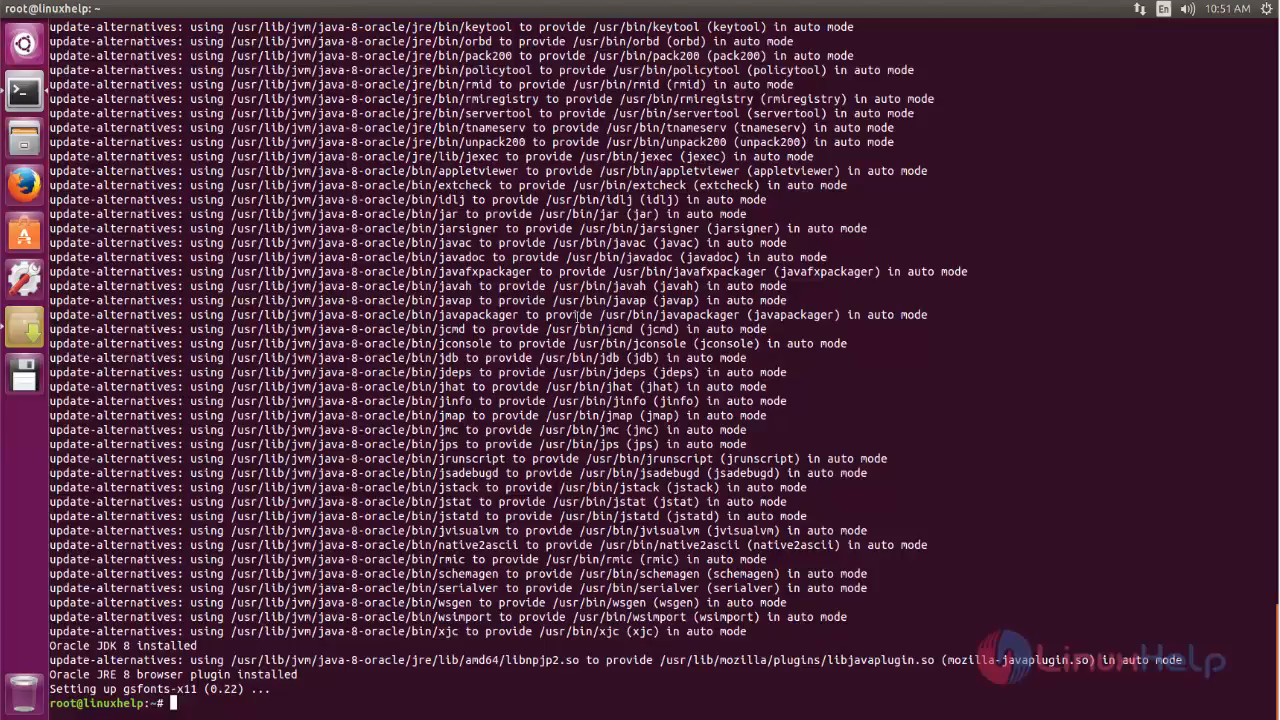
Step: Check the Java version, confirming 1.8.0_101 with the HotSpot 64-Bit Server VM
{"action": "type", "text": "java -version"}
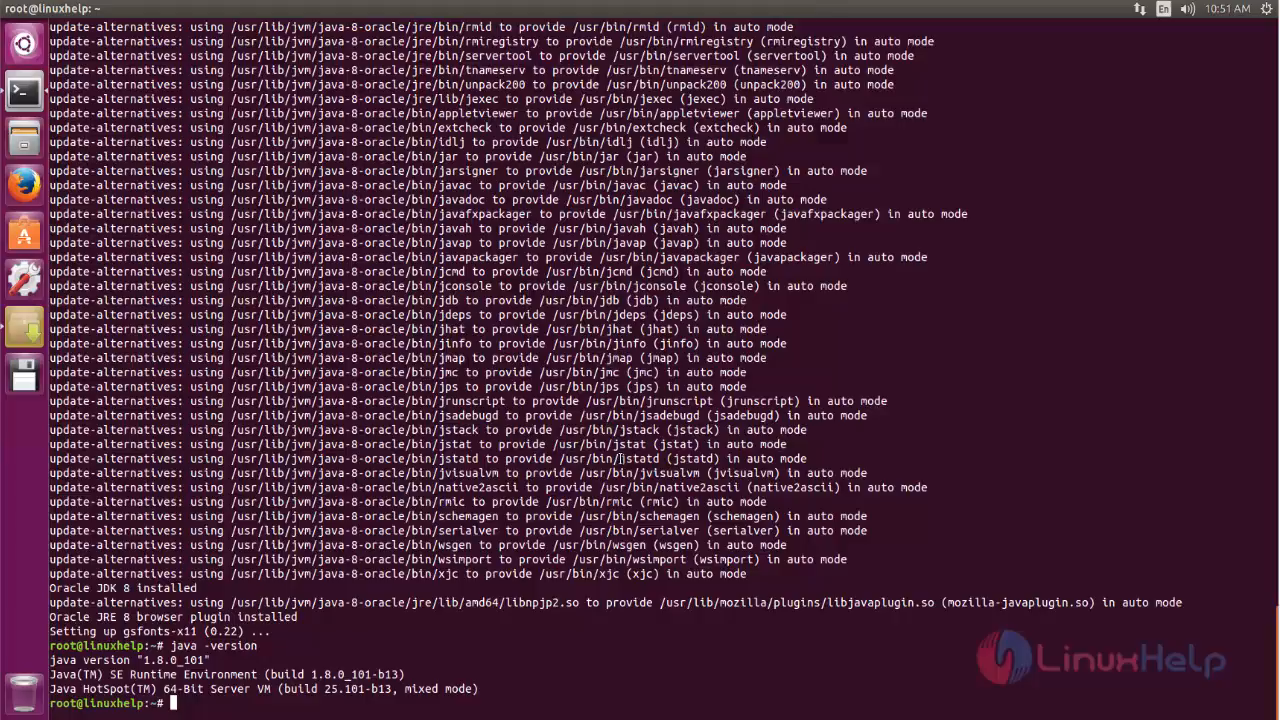
Step: Download orientdb-community-2.1.3.tar.gz with wget and prepare a tar extraction into /opt
{"action": "type", "text": "wget https://orientdb.com/download.php?file=orientdb-community-2.1.3.tar.gz"}
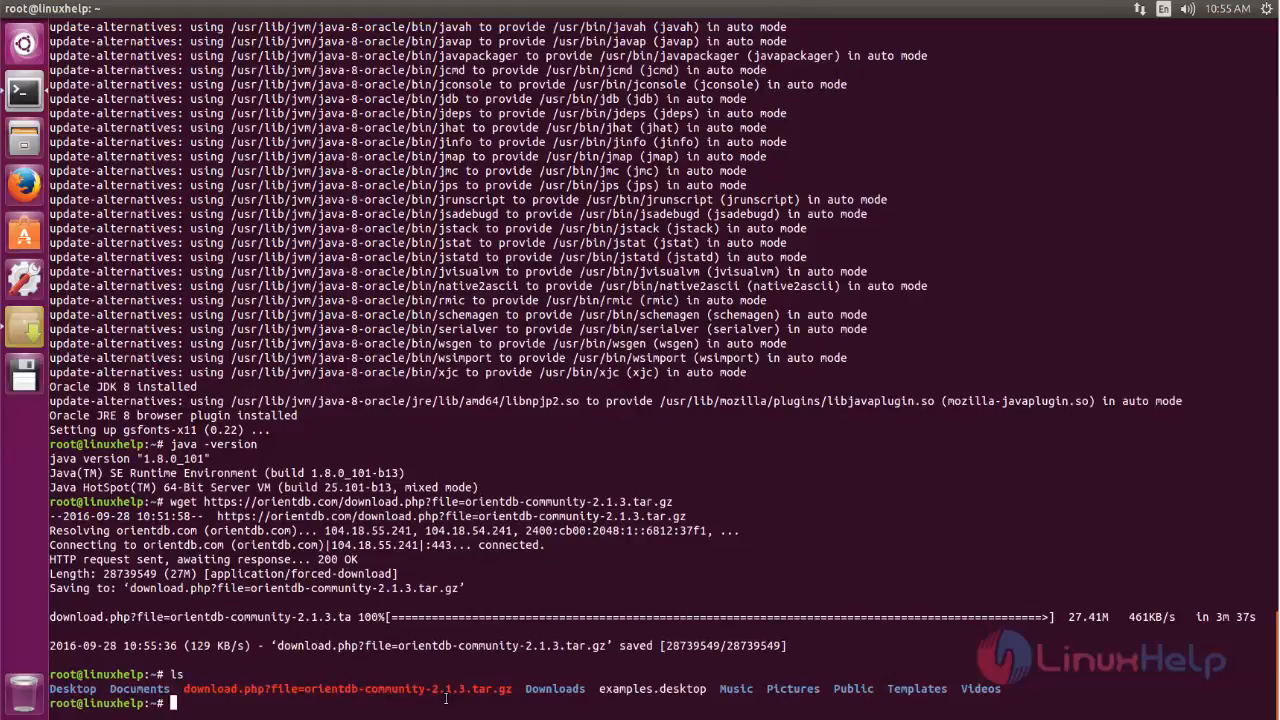
{"action": "type", "text": "tar -xf download.php?file=orientdb-community-2.1.3.tar.gz -C /opt"}
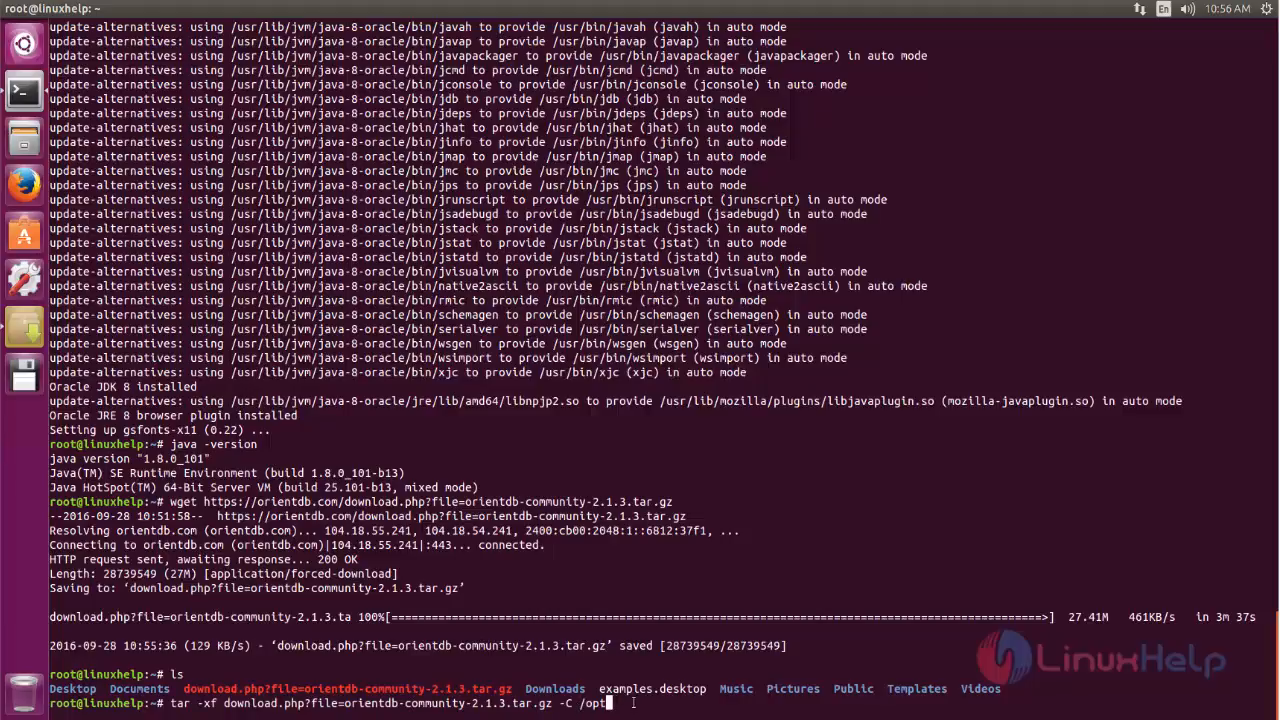
Step: Extract the OrientDB archive into /opt and rename its folder to /opt/orientdb
{"action": "key", "text": "Return"}
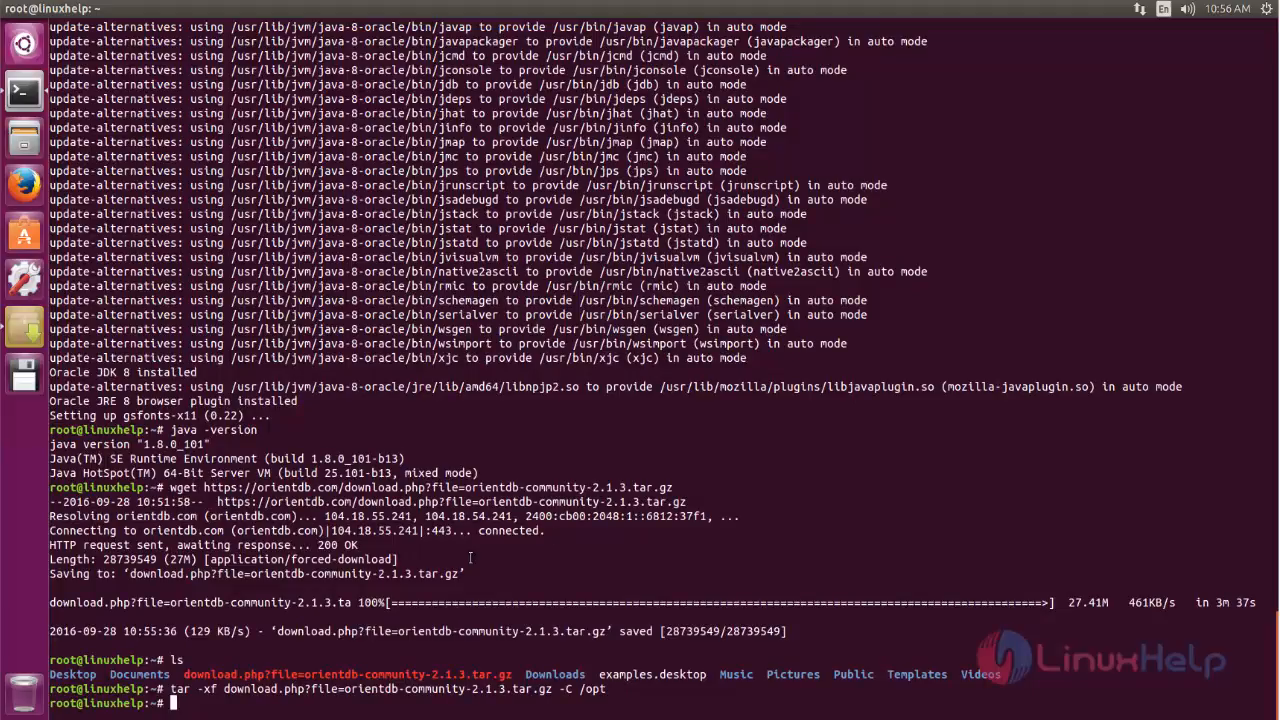
{"action": "type", "text": "mv /opt/orientdb-community-2.1.3 /opt/orientdb"}
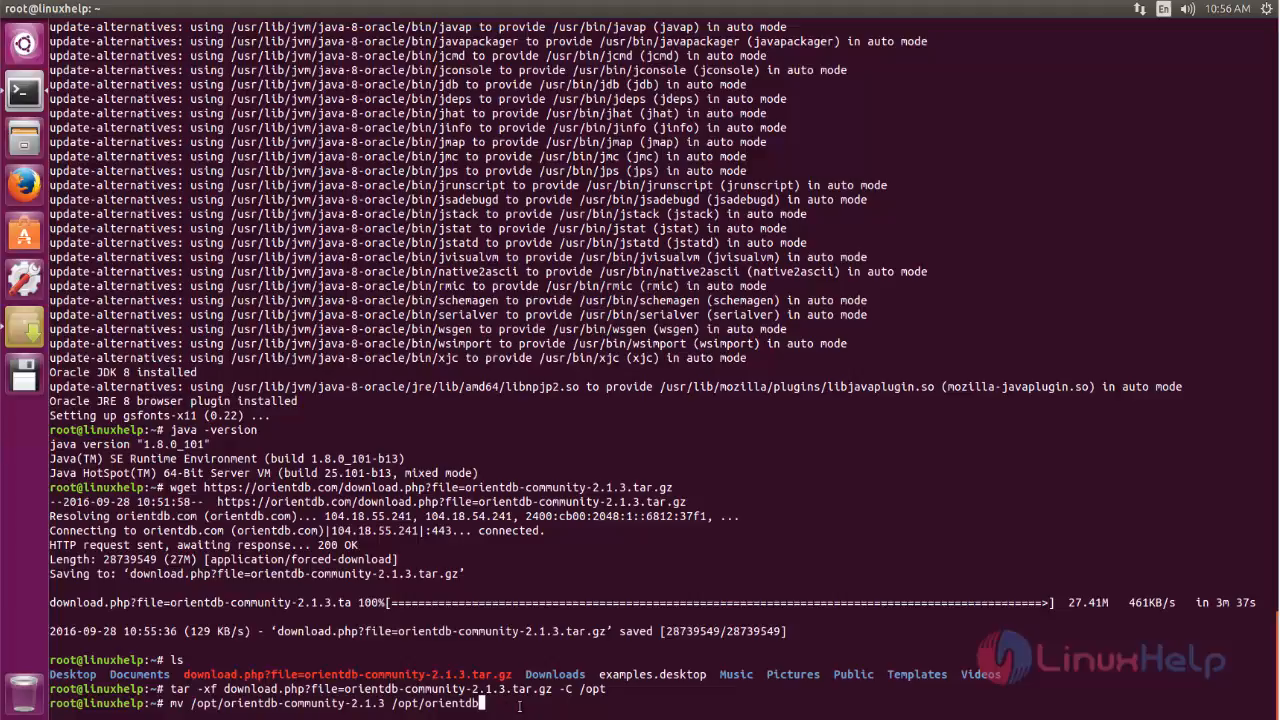
{"action": "key", "text": "Return"}
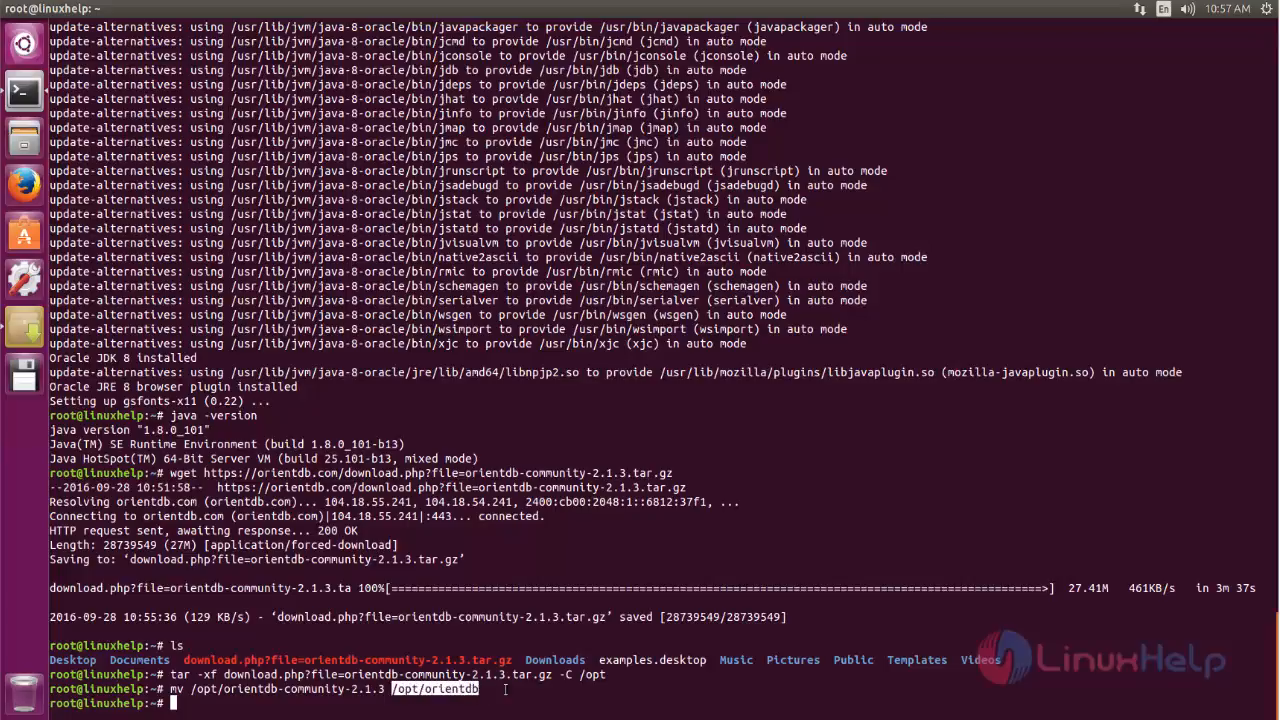
Step: Enter /opt/orientdb, list its contents, then move into the bin scripts folder
{"action": "type", "text": "cd"}
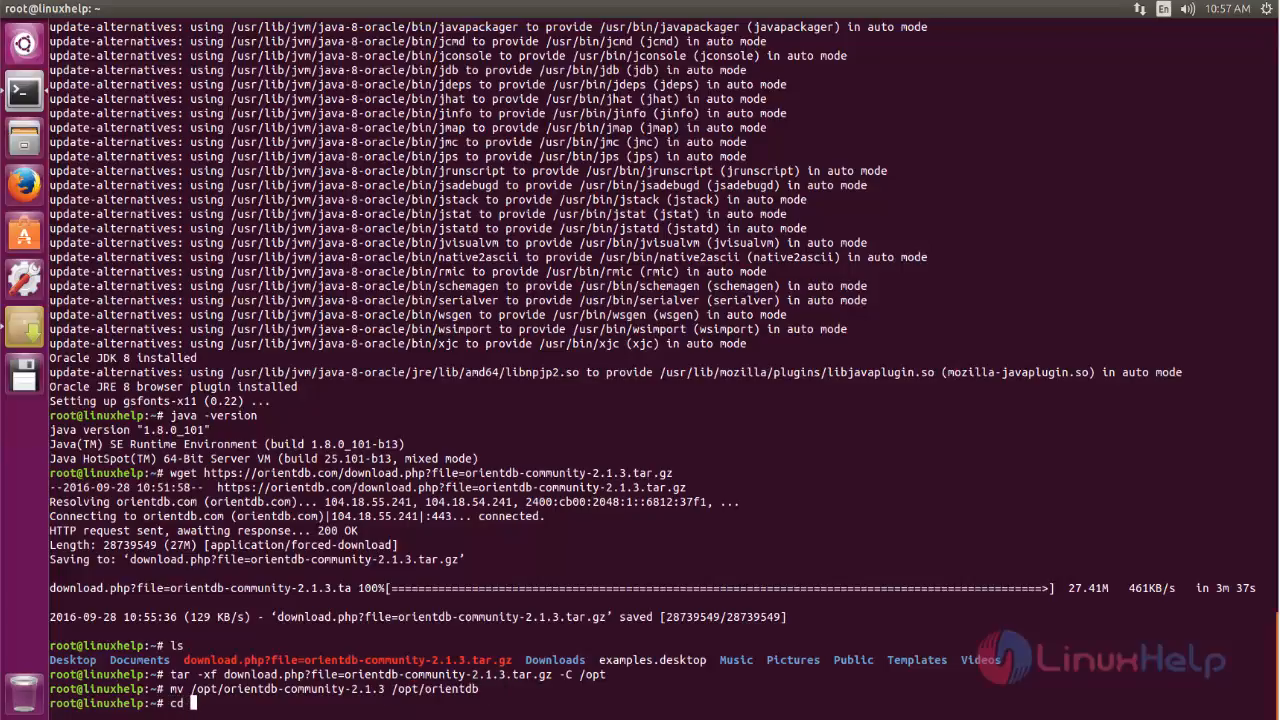
{"action": "type", "text": "opt/"}
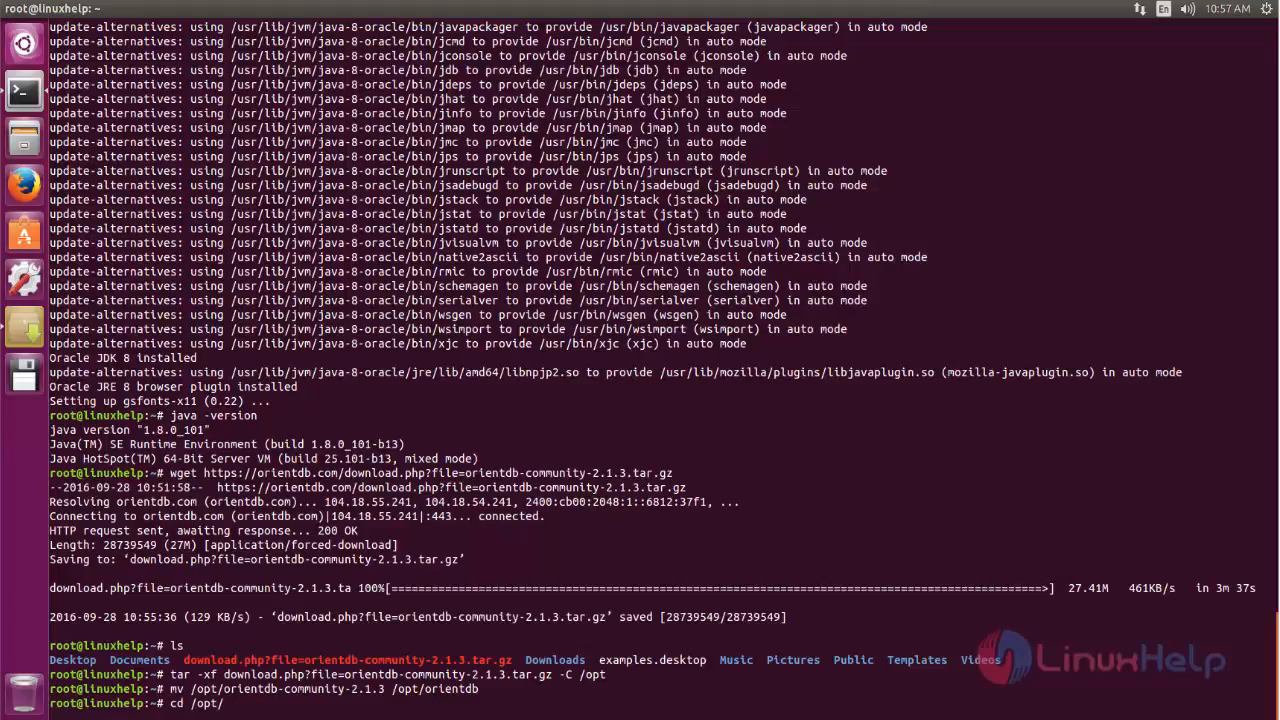
{"action": "key", "text": "Return"}
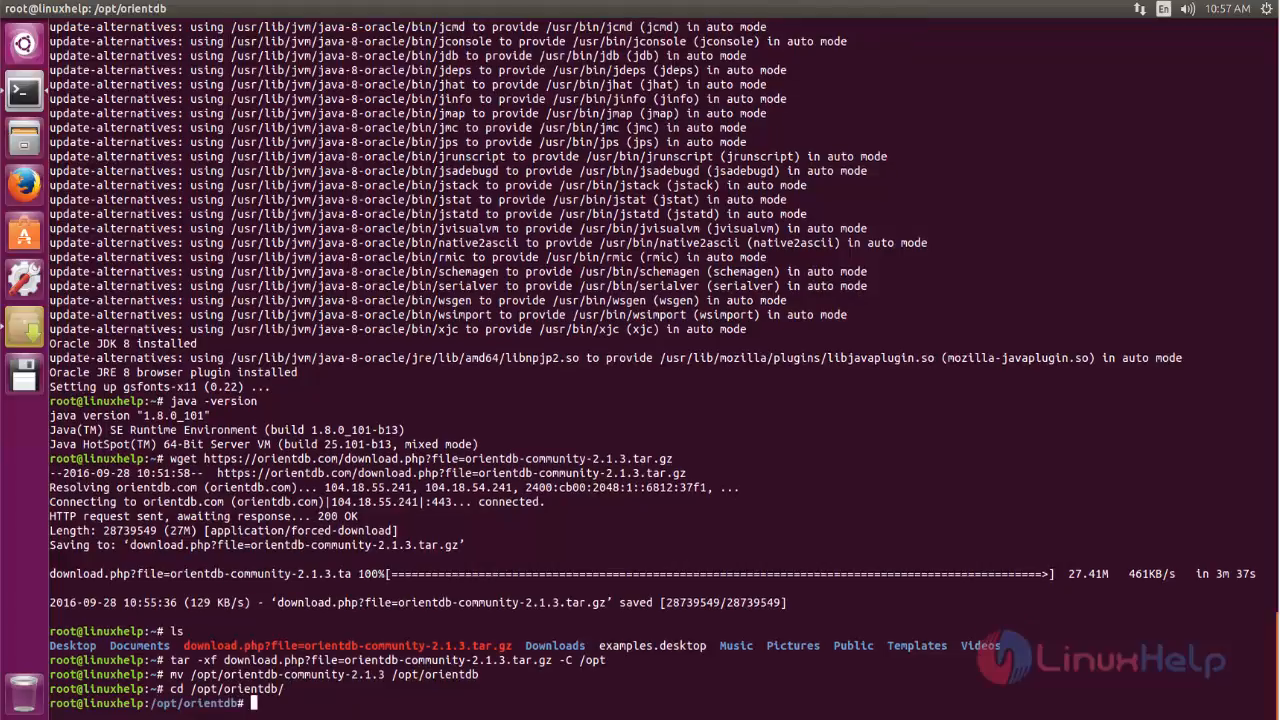
{"action": "type", "text": "ls"}
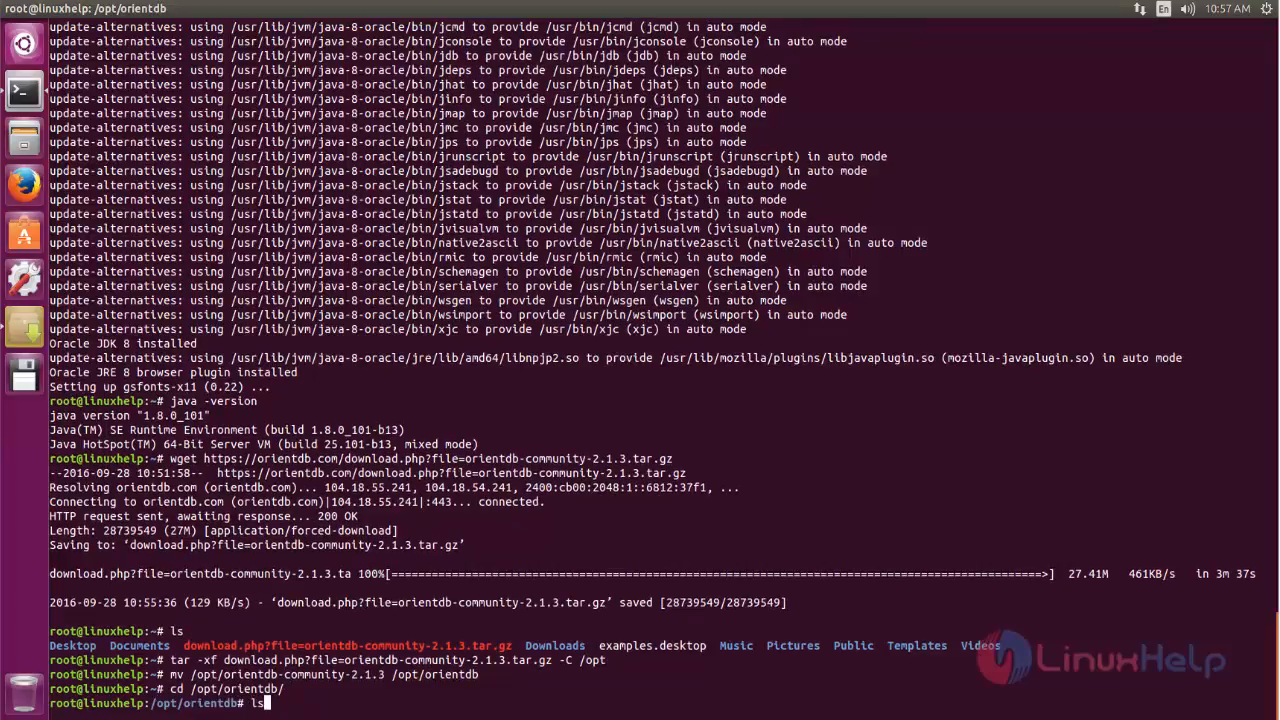
{"action": "key", "text": "Return"}
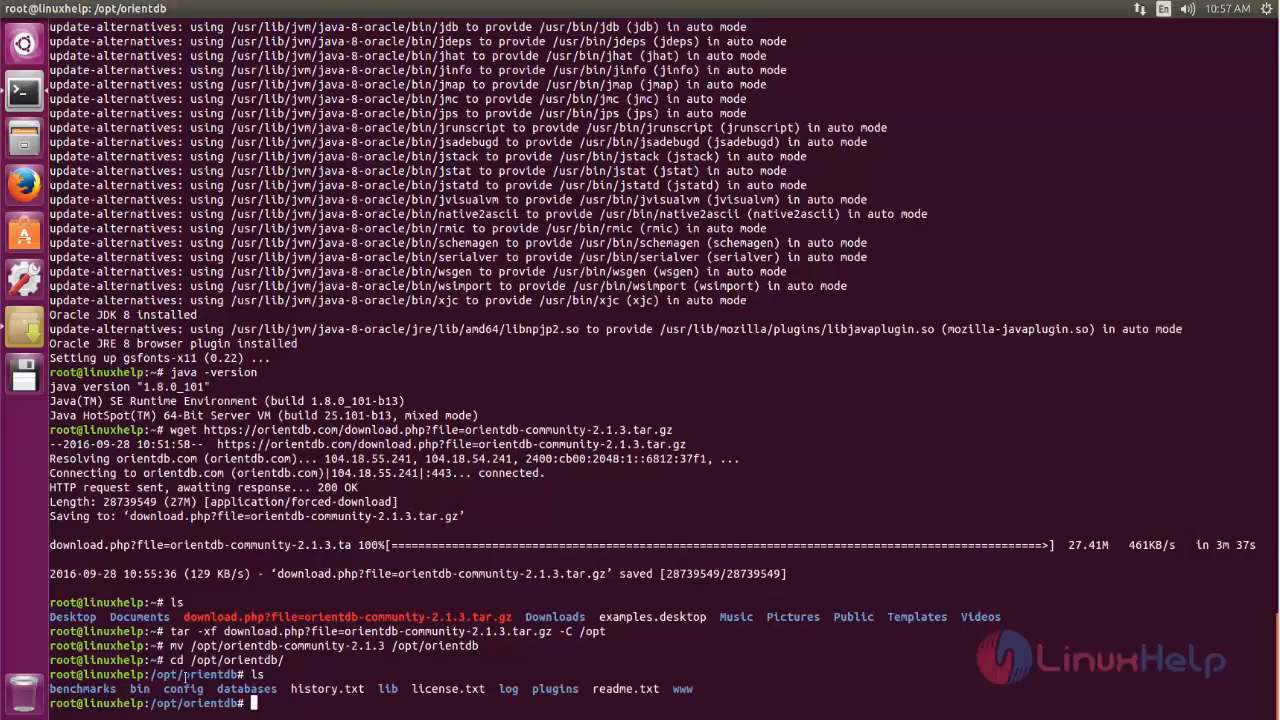
{"action": "double_click", "coordinate": [139, 688]}
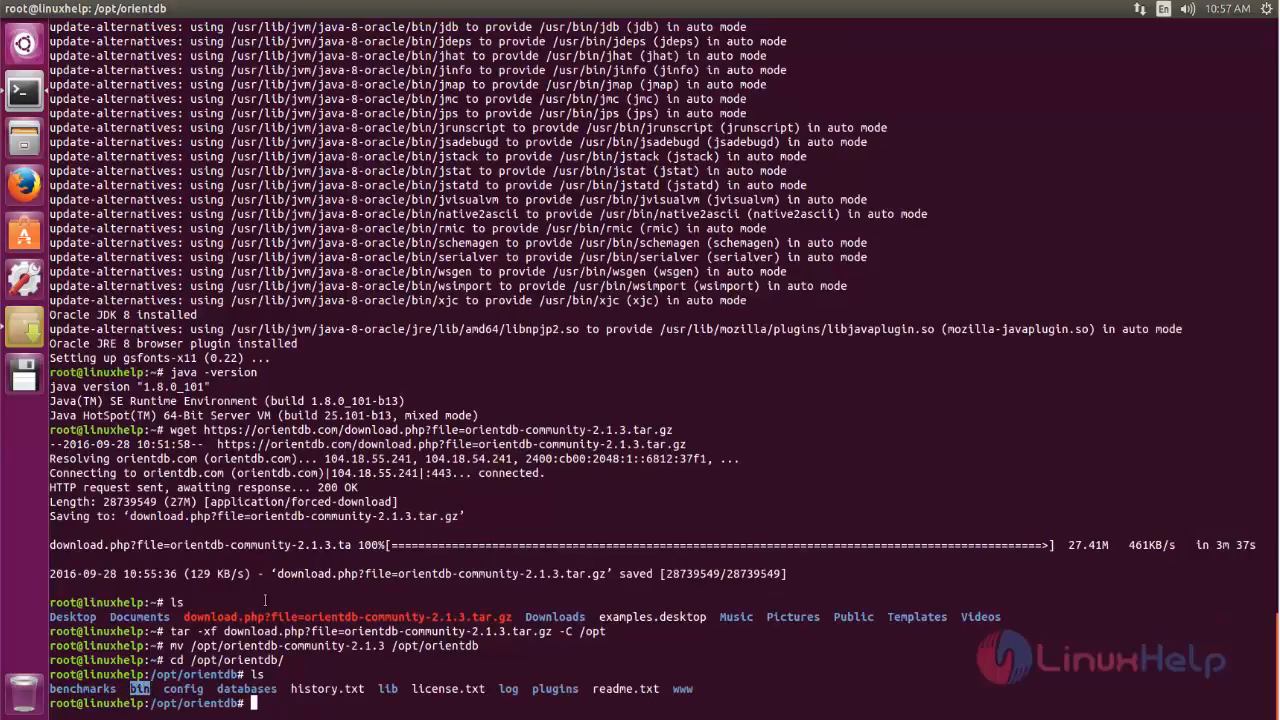
{"action": "type", "text": "cd bin"}
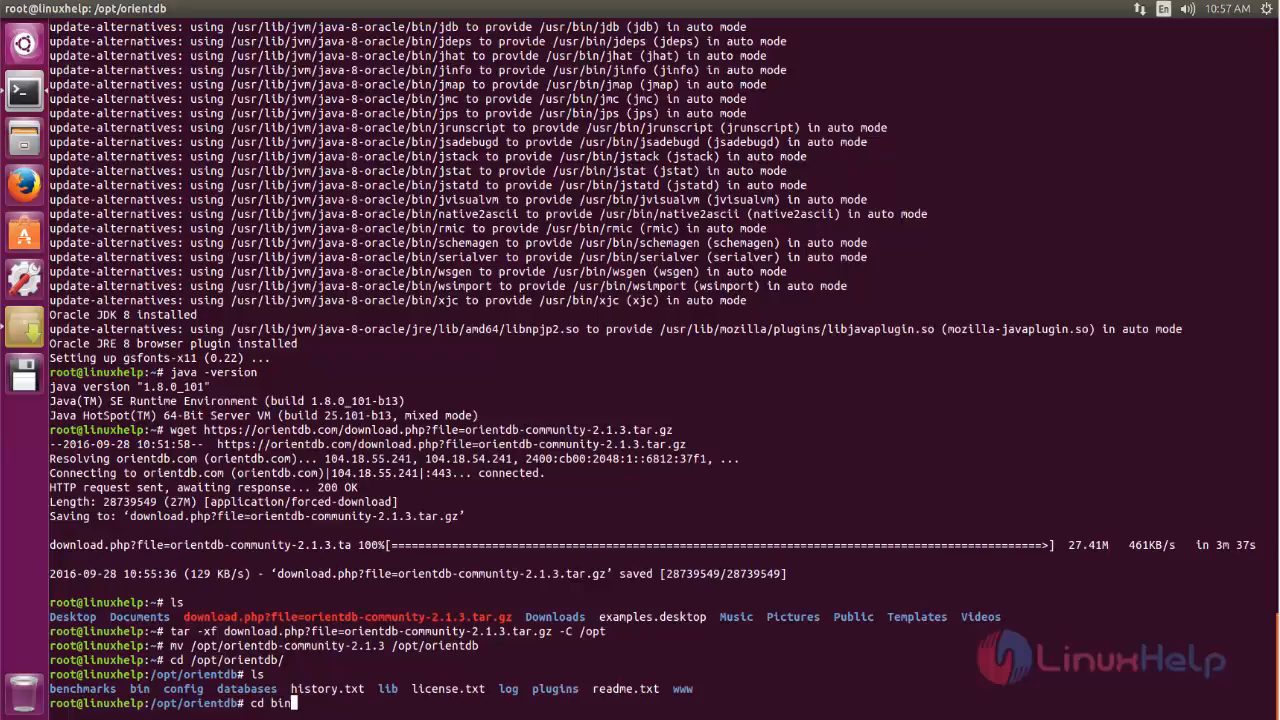
{"action": "key", "text": "Return"}
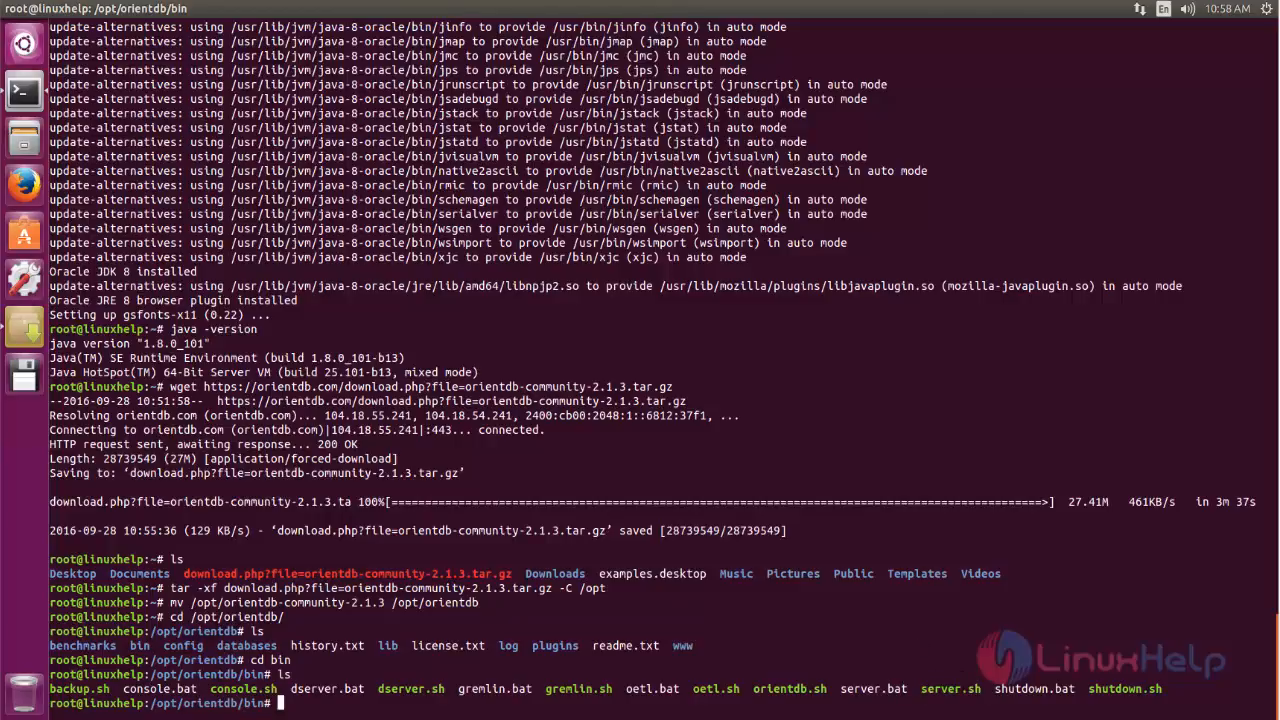
Step: Launch the OrientDB server with sh server.sh
{"action": "type", "text": "serv"}
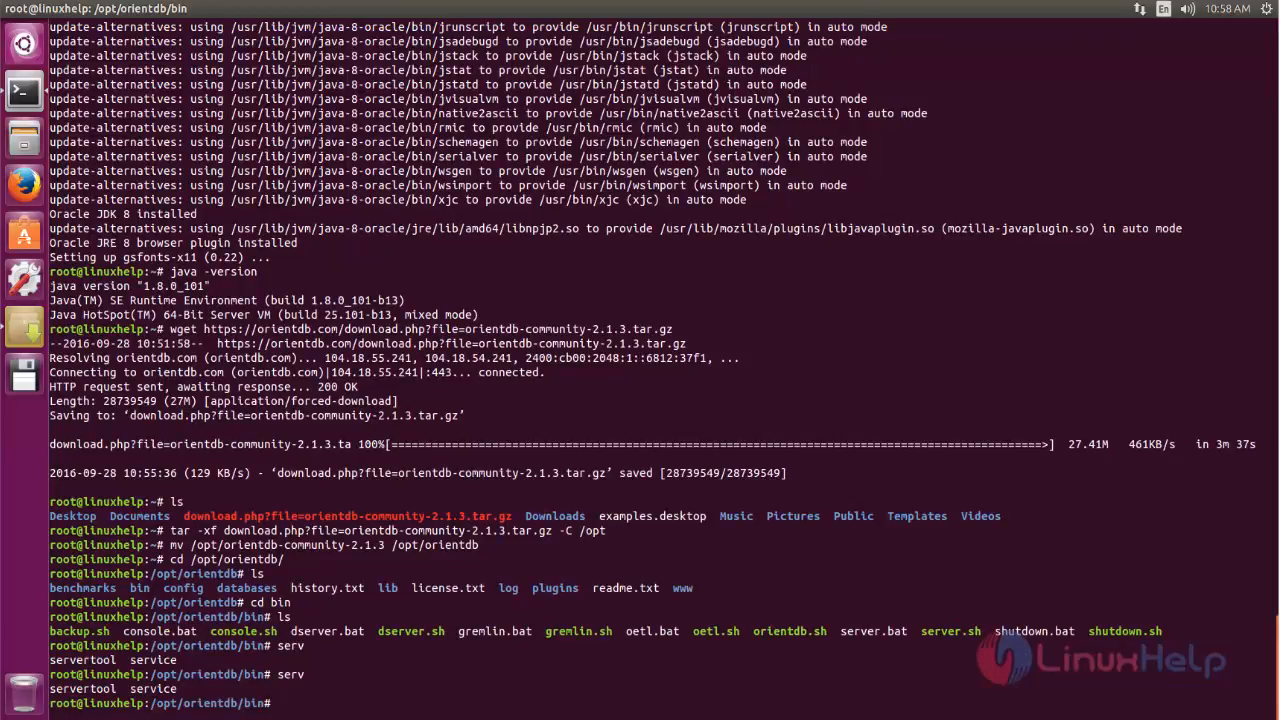
{"action": "type", "text": "sh"}
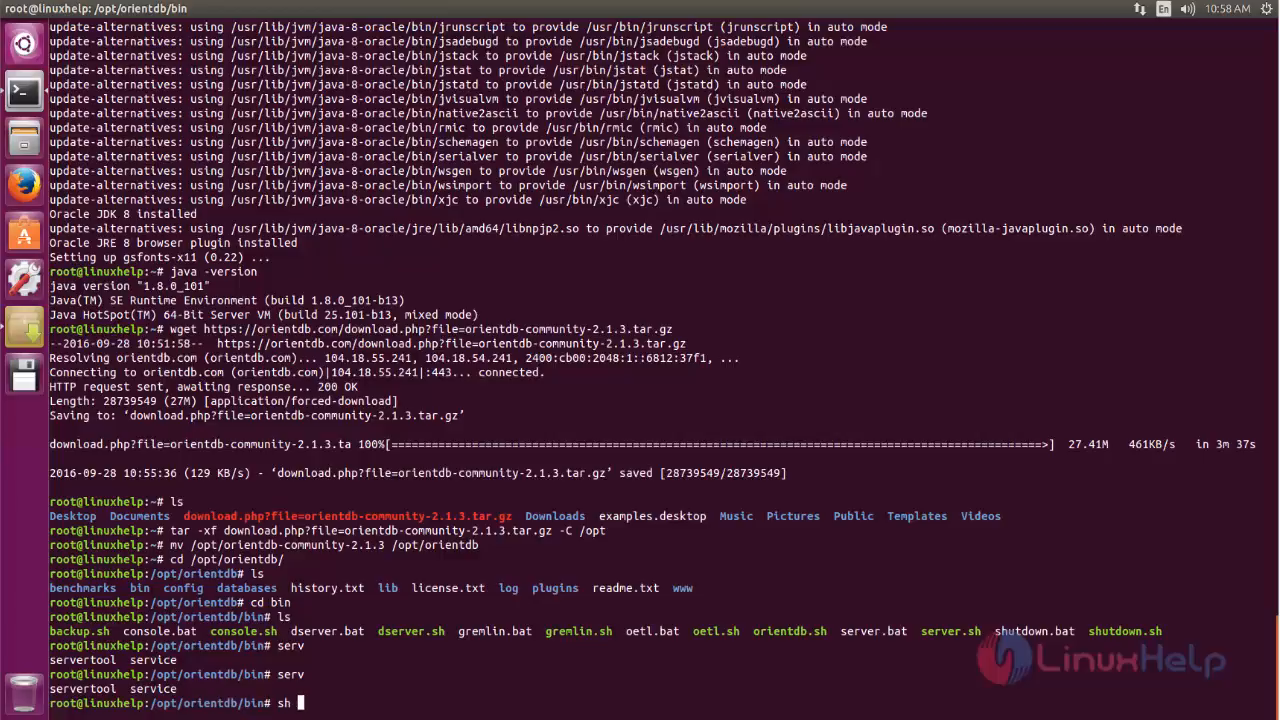
{"action": "type", "text": "server.sh"}
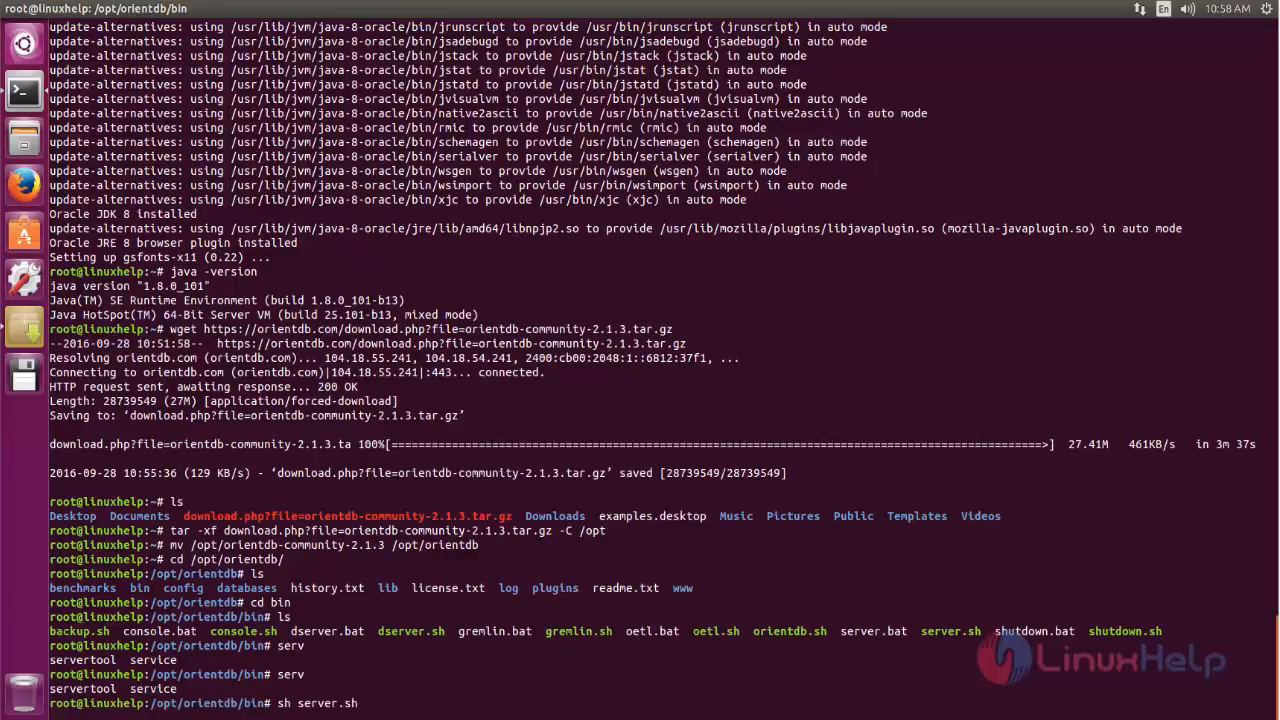
{"action": "key", "text": "Return"}
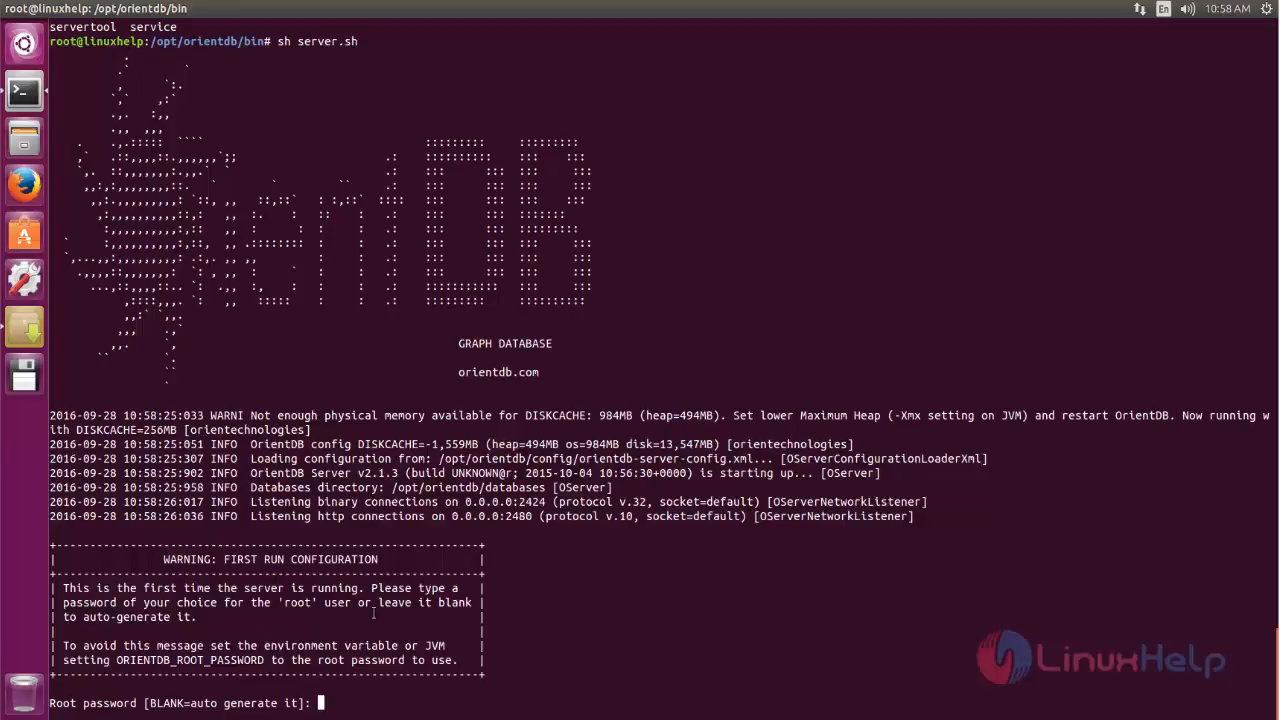
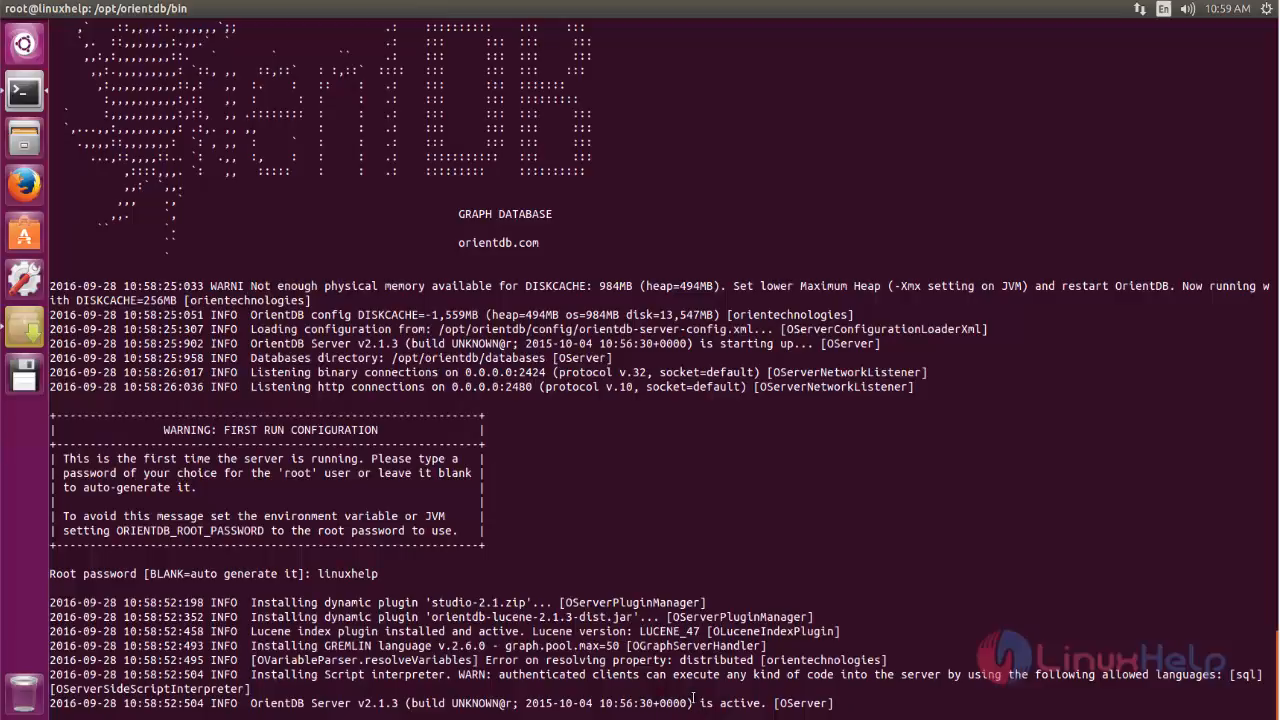
Step: Supply the OrientDB root password and open a second terminal window
{"action": "double_click", "coordinate": [730, 702]}
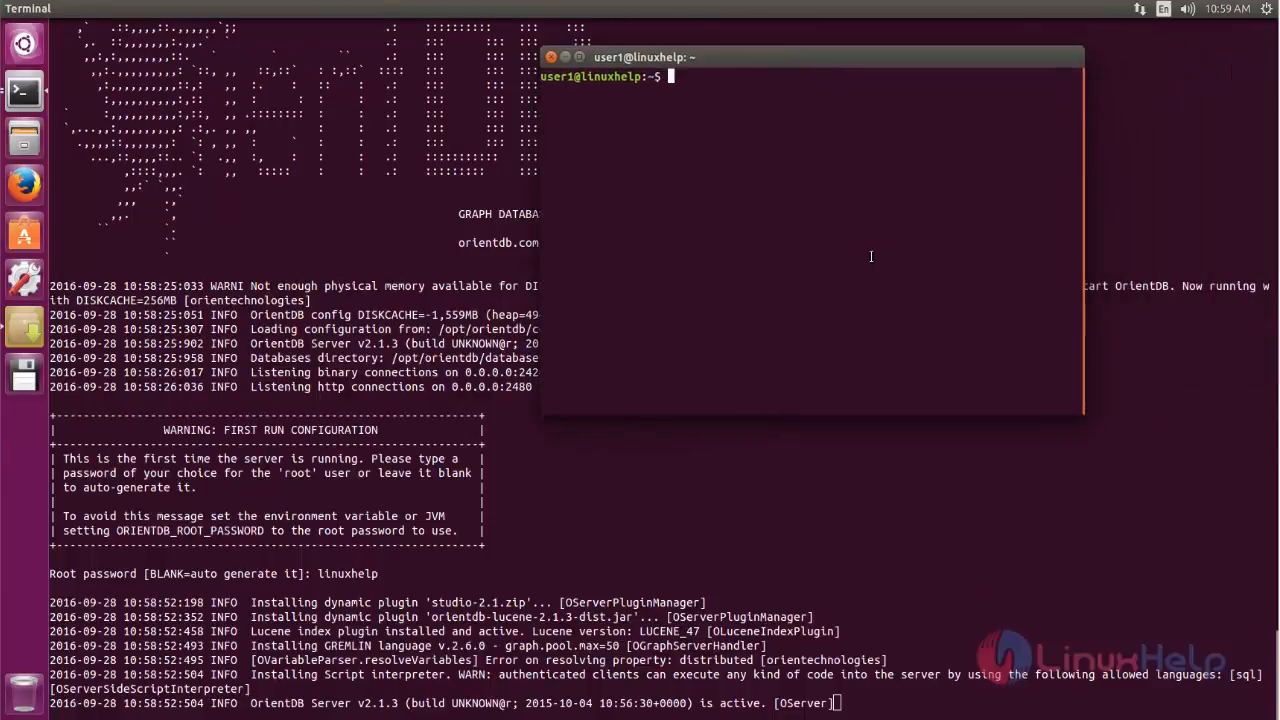
Step: Elevate the second terminal window to a root shell with sudo and the user's password
{"action": "type", "text": "sudo"}
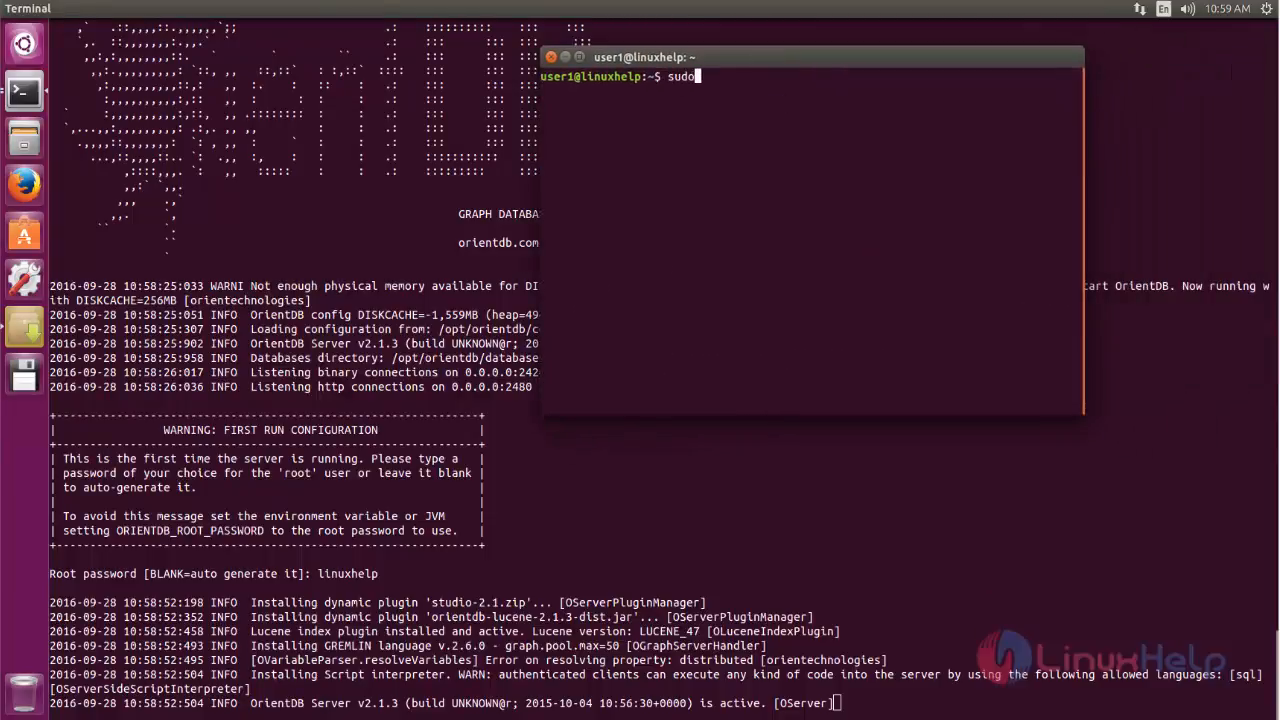
{"action": "key", "text": "Return"}
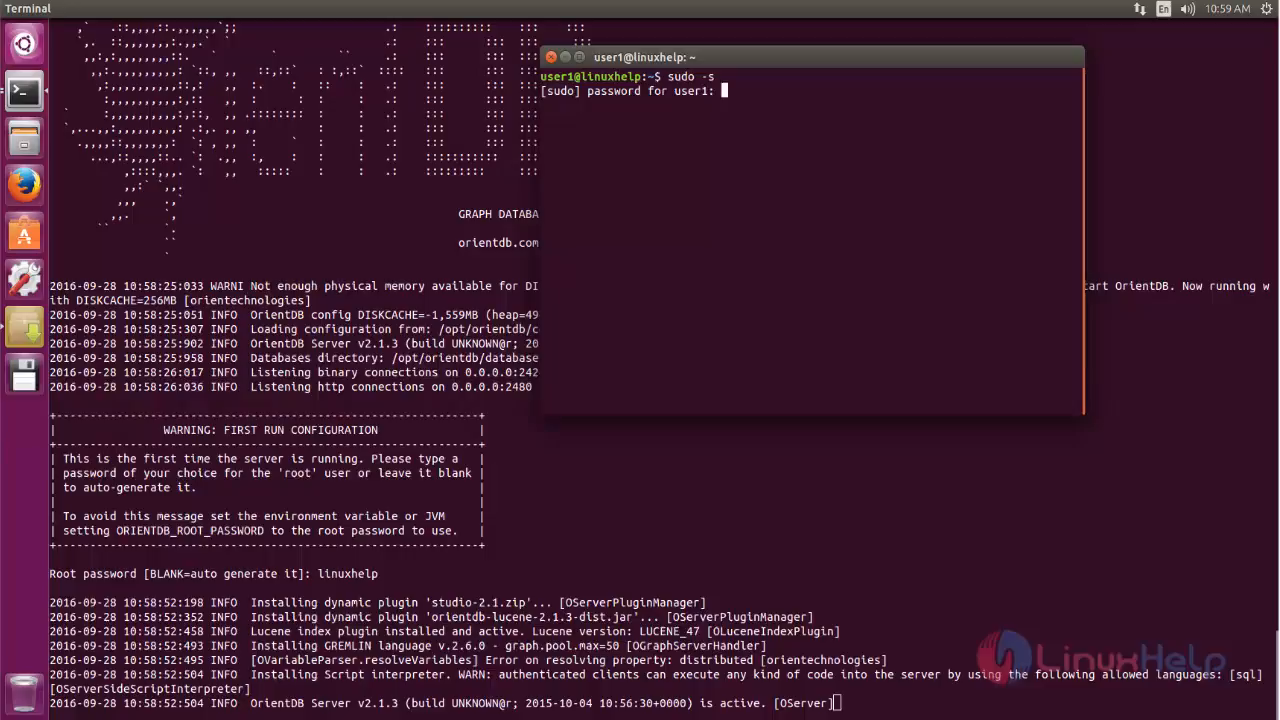
{"action": "key", "text": "Return"}
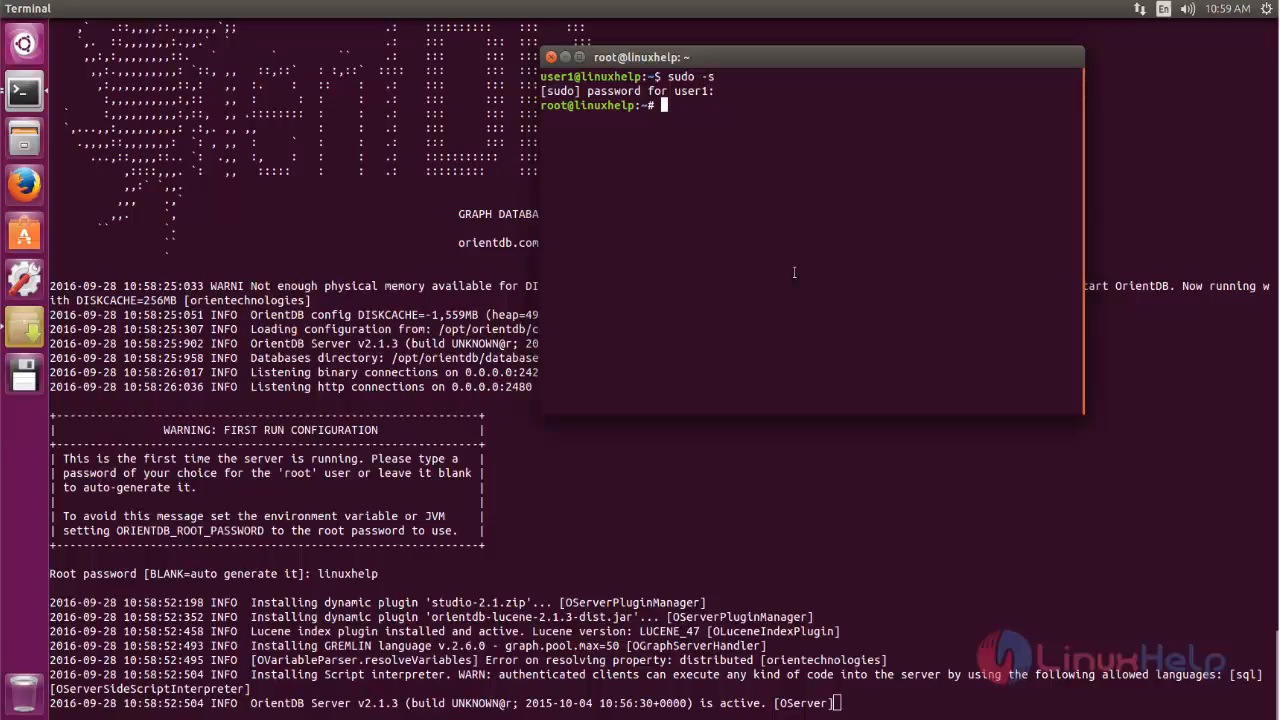
{"action": "mouse_move", "coordinate": [688, 238]}
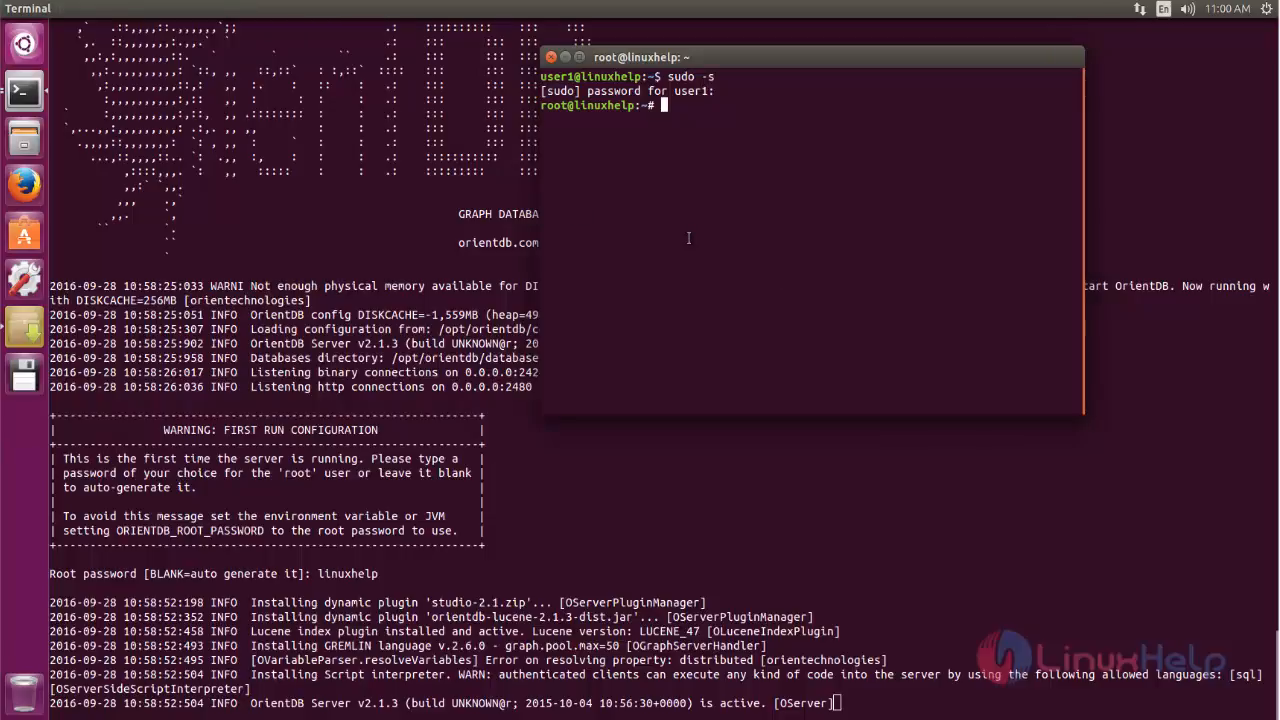
{"action": "mouse_move", "coordinate": [781, 271]}
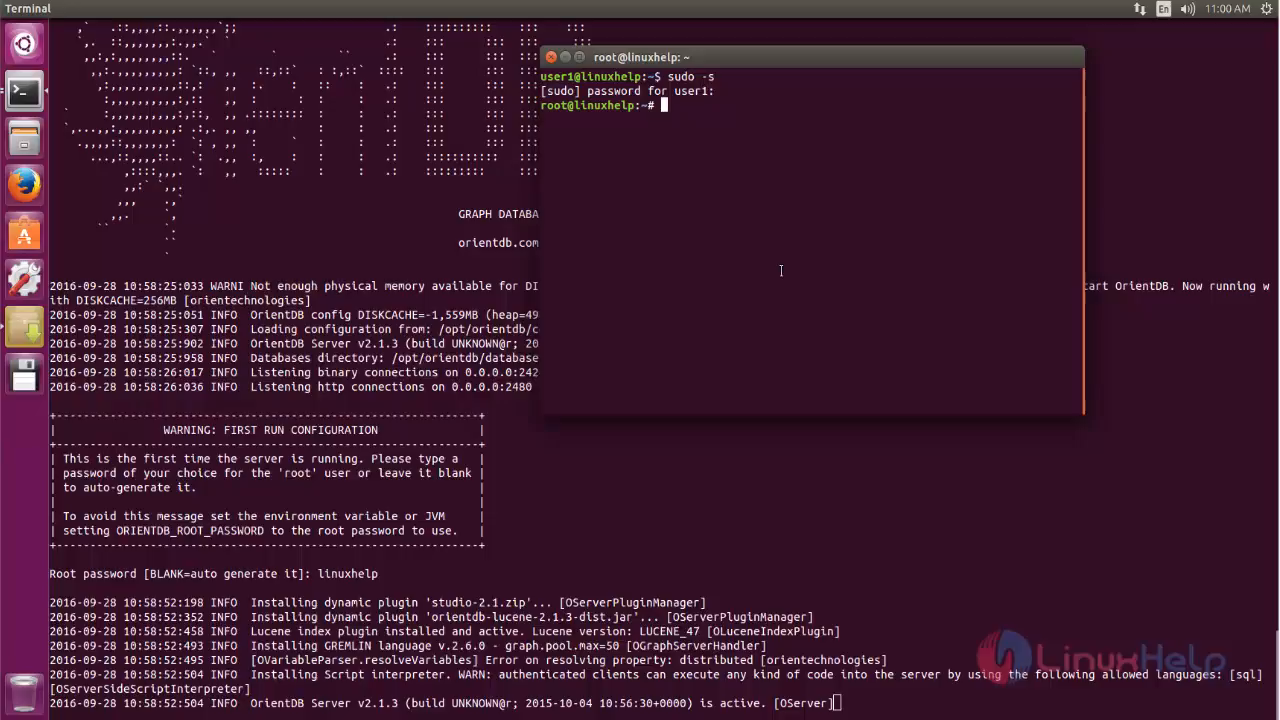
Step: Confirm with netstat that Java listens on ports 2424 and 2480, then launch /opt/orientdb/bin/console.sh
{"action": "type", "text": "netstat -plunt | grep 2424"}
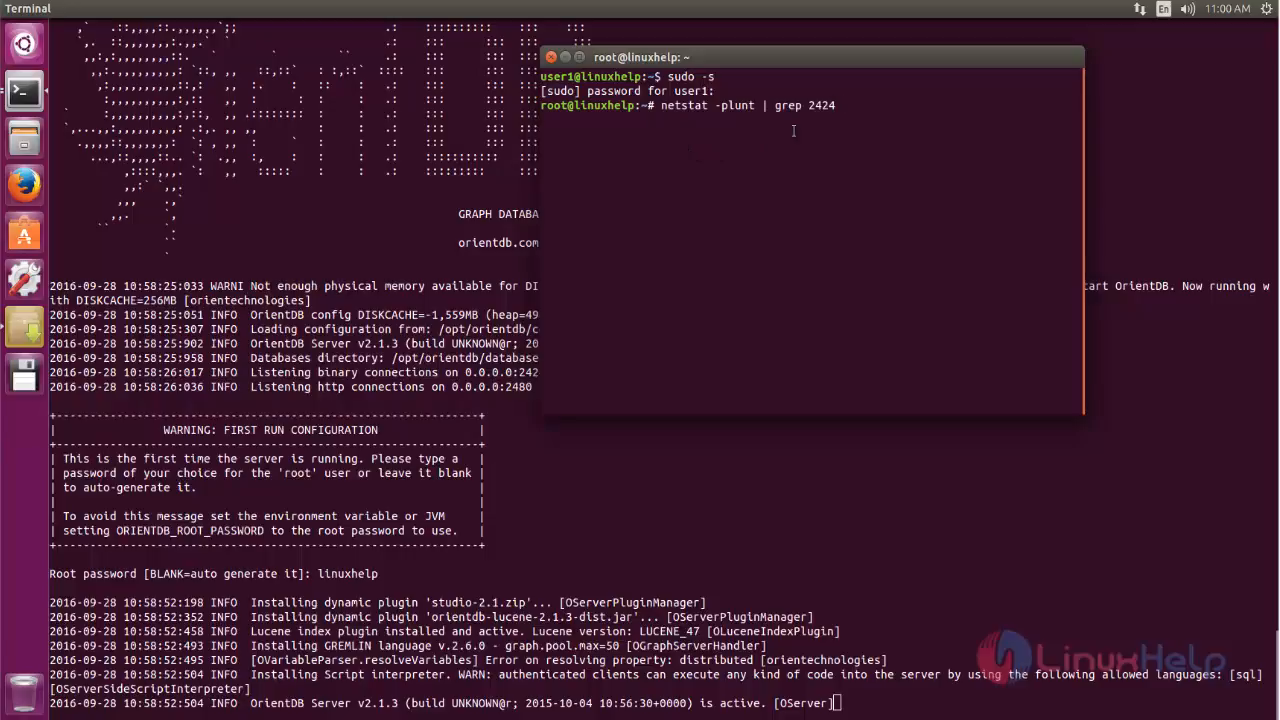
{"action": "key", "text": "Return"}
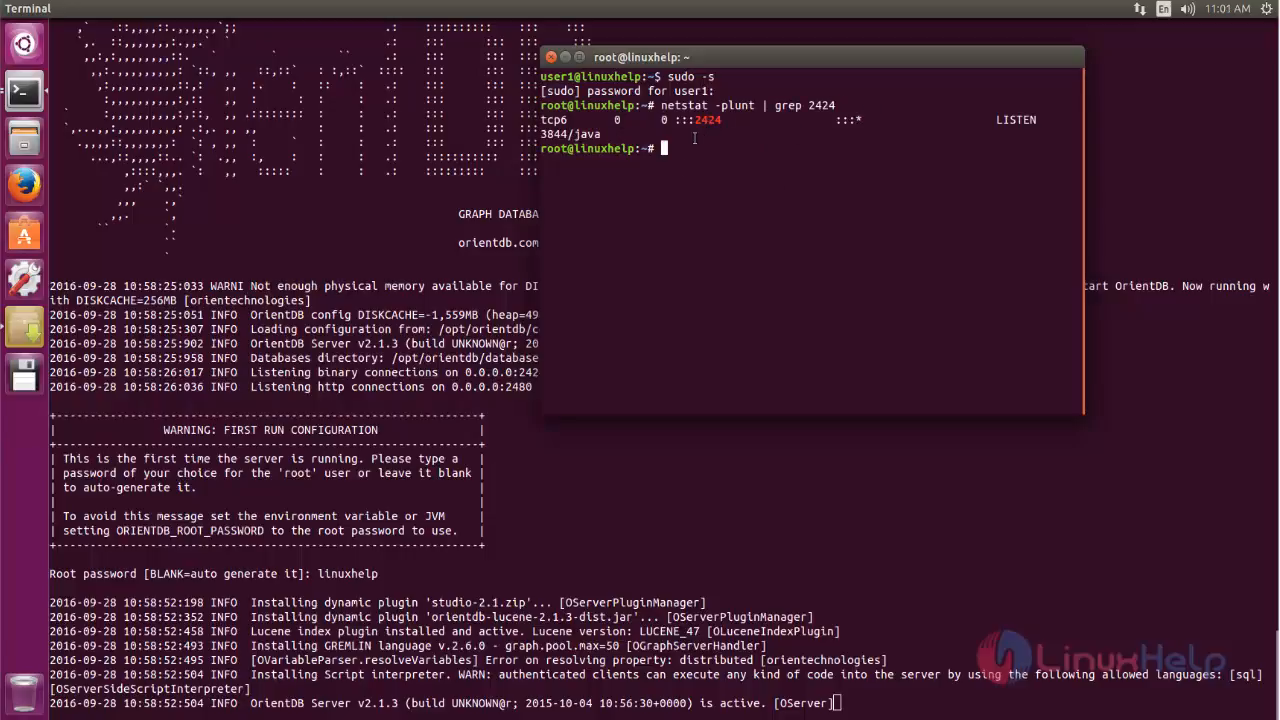
{"action": "type", "text": "netstat -plunt | grep 2480"}
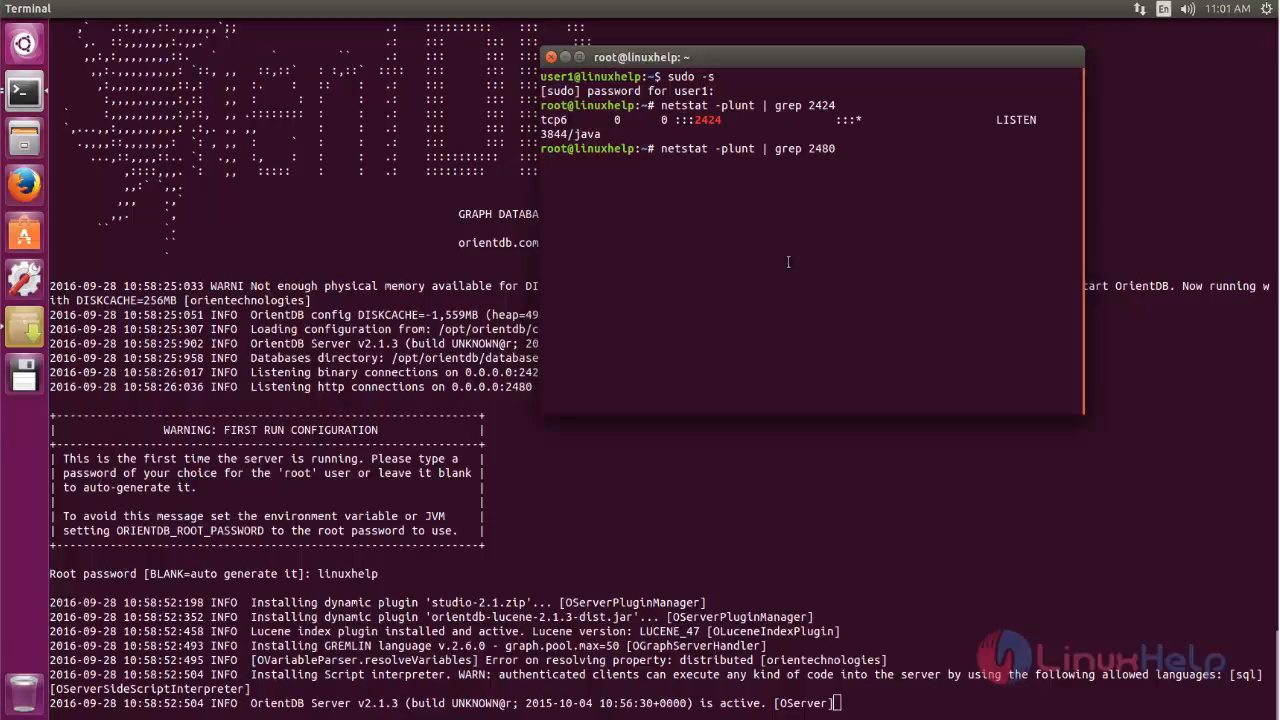
{"action": "key", "text": "Return"}
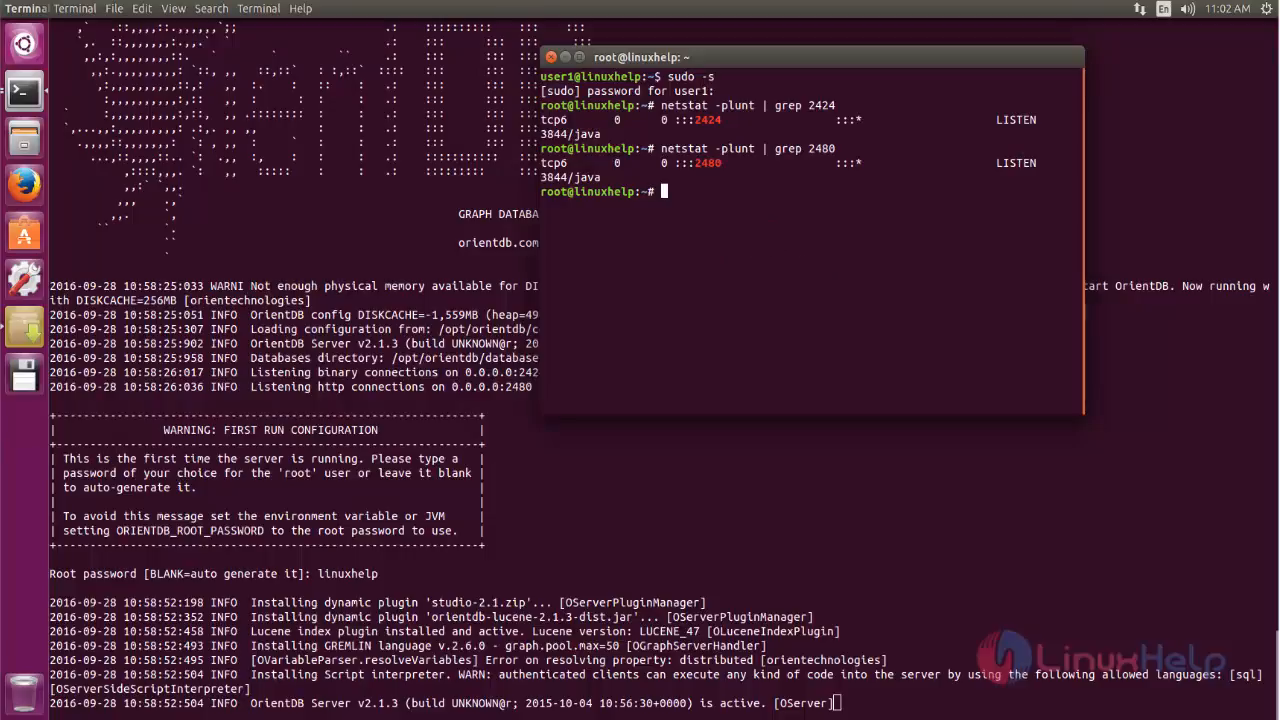
{"action": "type", "text": "/opt/orientdb/bin/console.sh"}
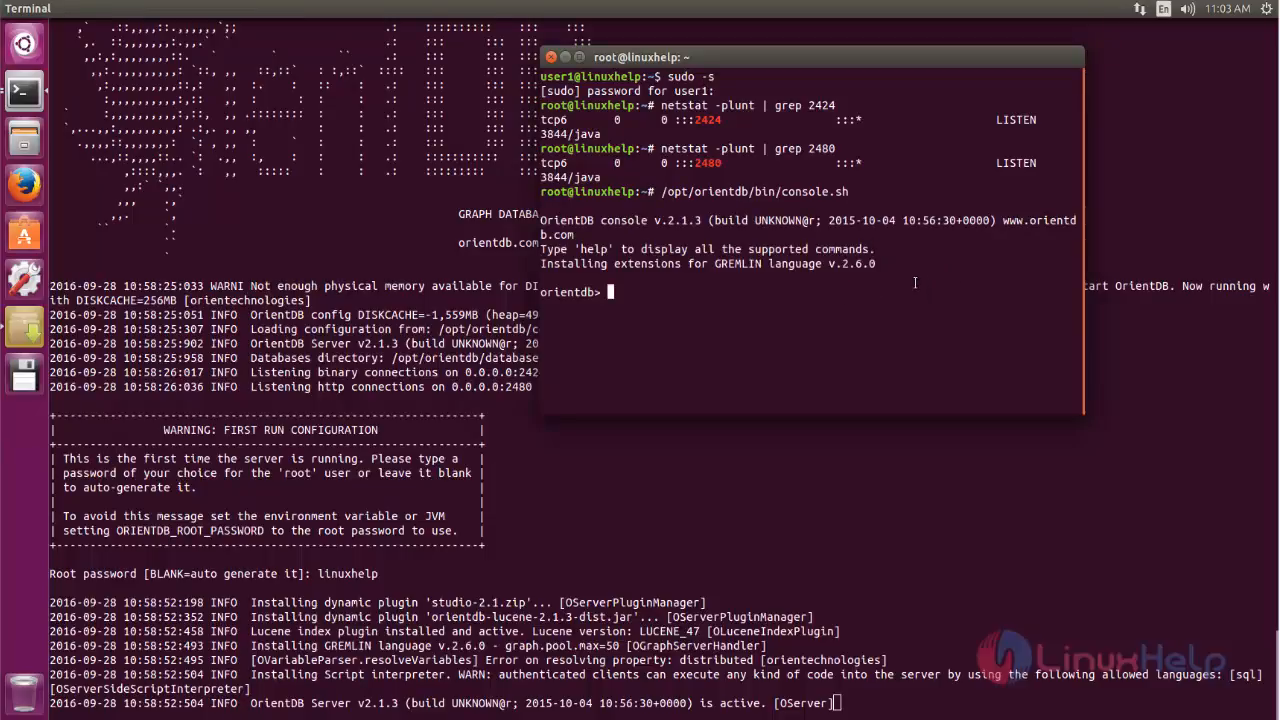
{"action": "mouse_move", "coordinate": [602, 320]}
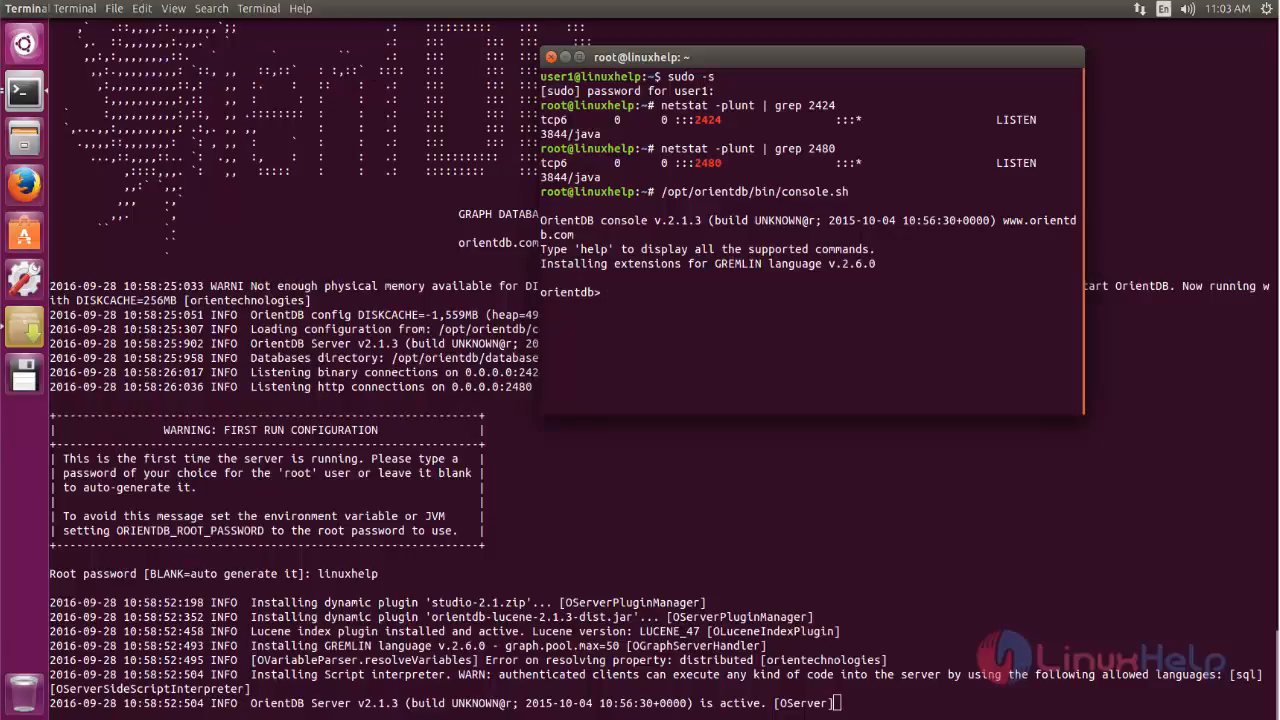
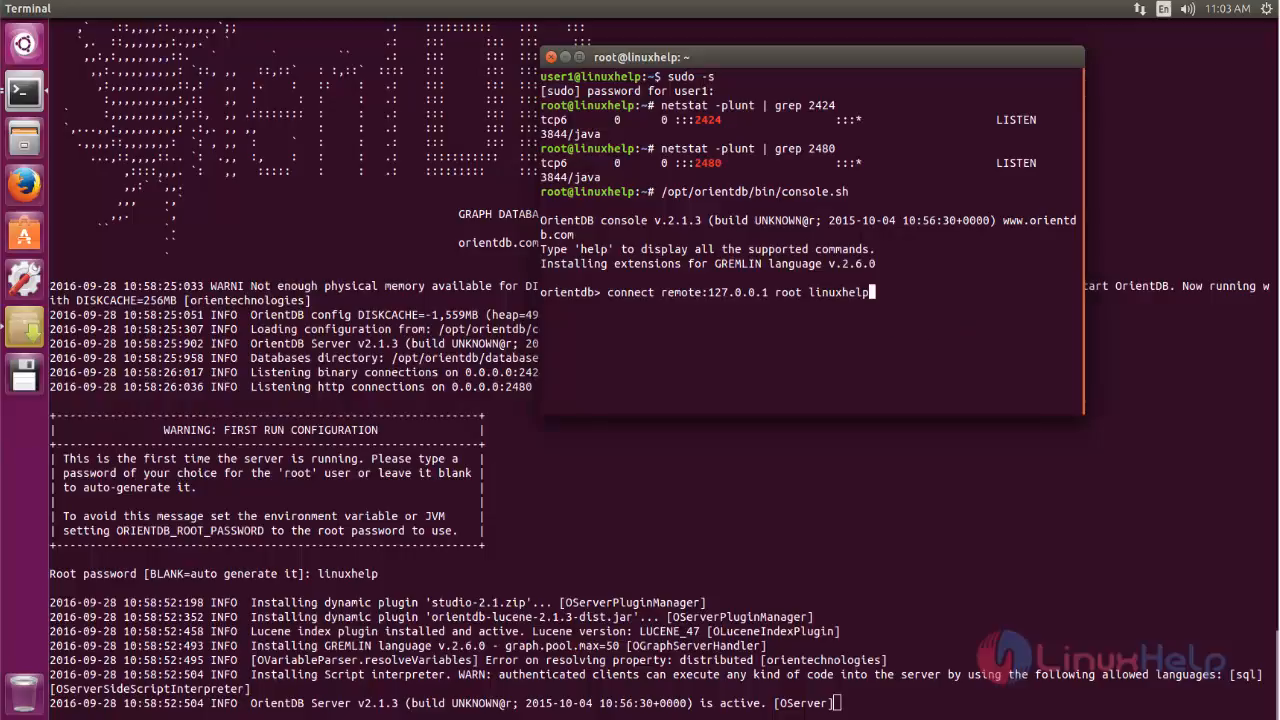
{"action": "key", "text": "Return"}
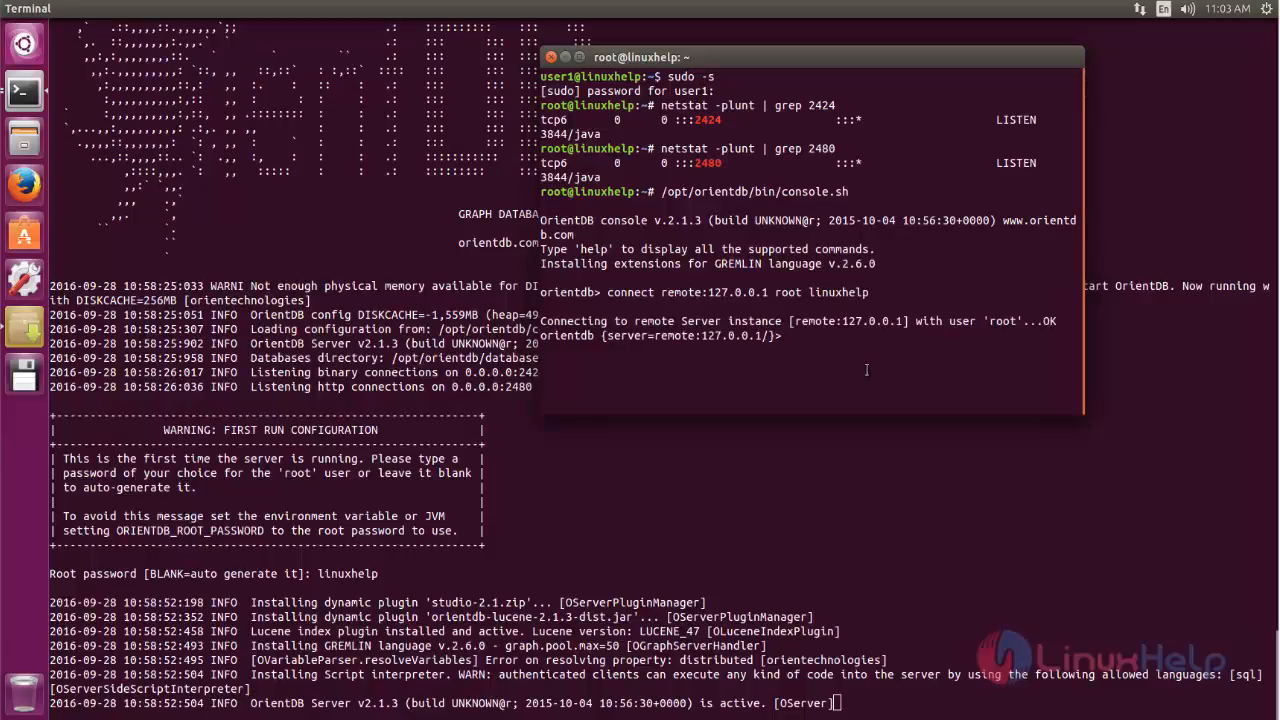